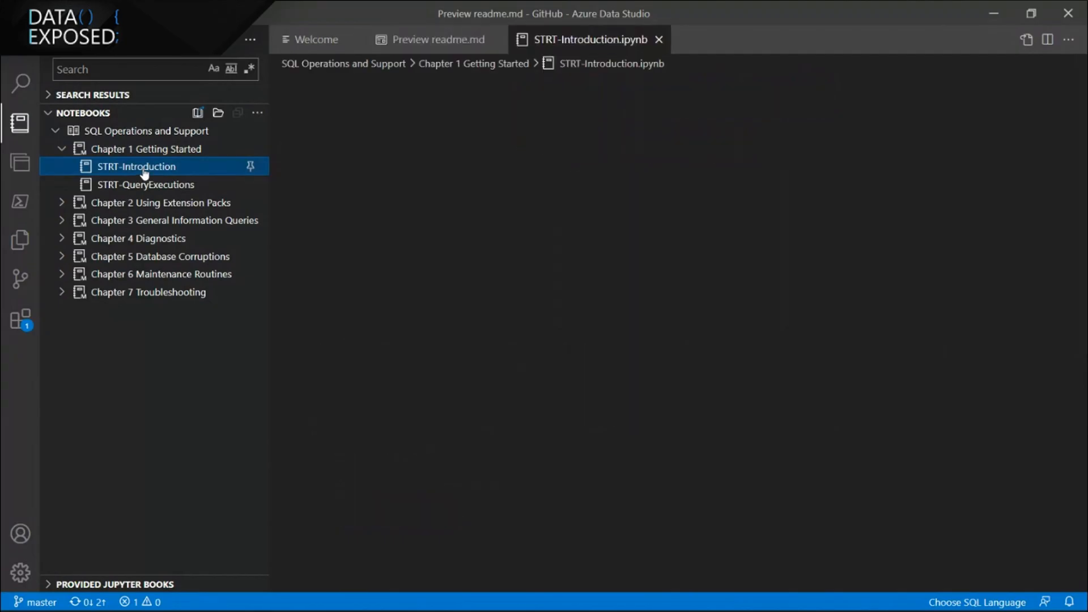
Step: Open Chapter 1's STRT-Introduction notebook and read down to 'Getting Started with Azure Data Studio'
{"action": "left_click", "coordinate": [136, 167]}
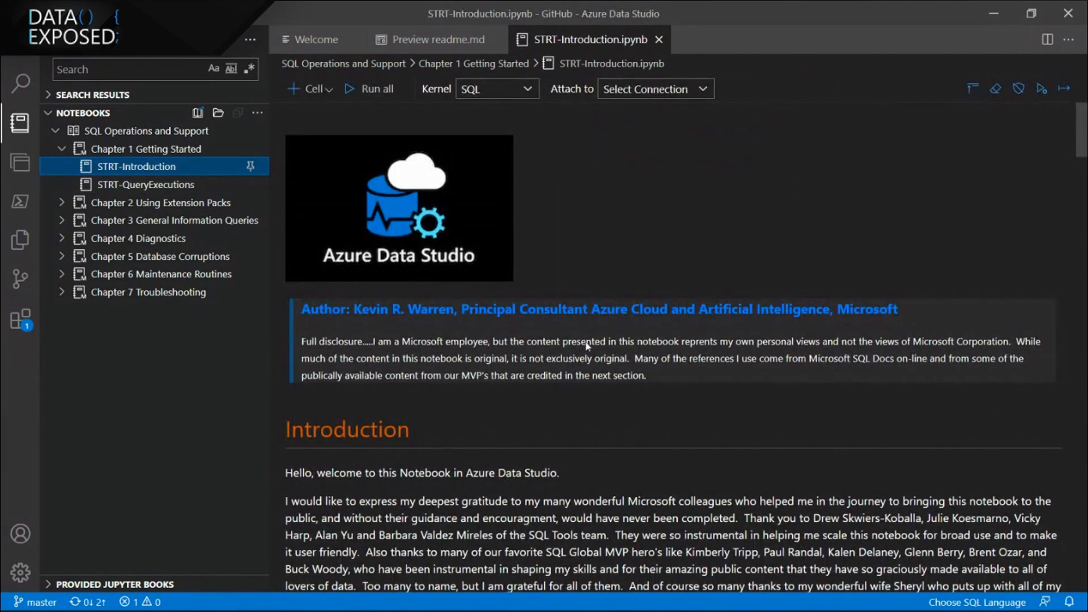
{"action": "mouse_move", "coordinate": [707, 364]}
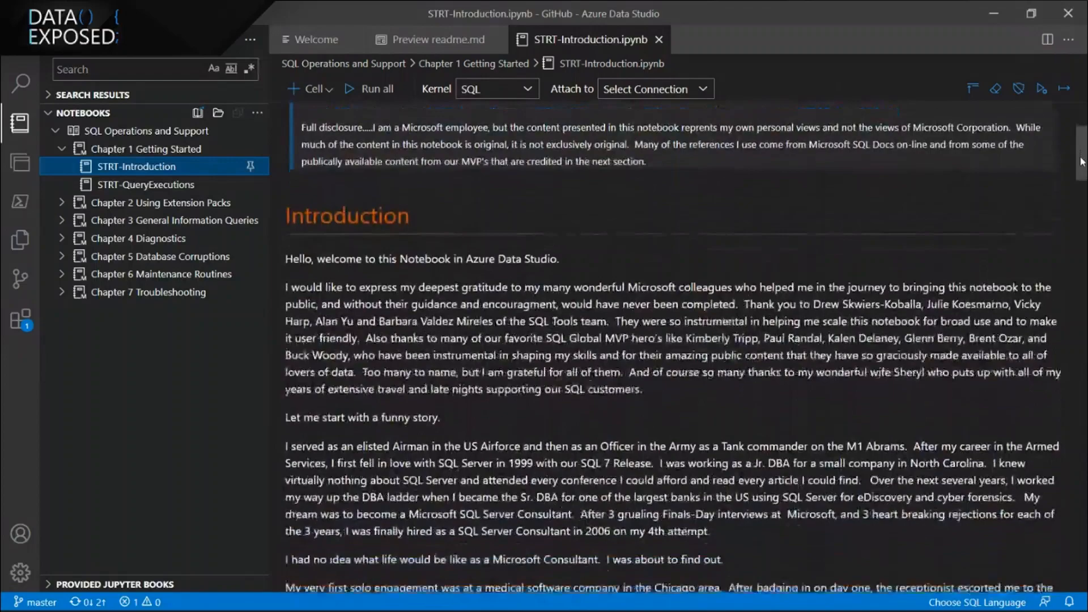
{"action": "scroll", "scroll_direction": "down", "scroll_amount": 3}
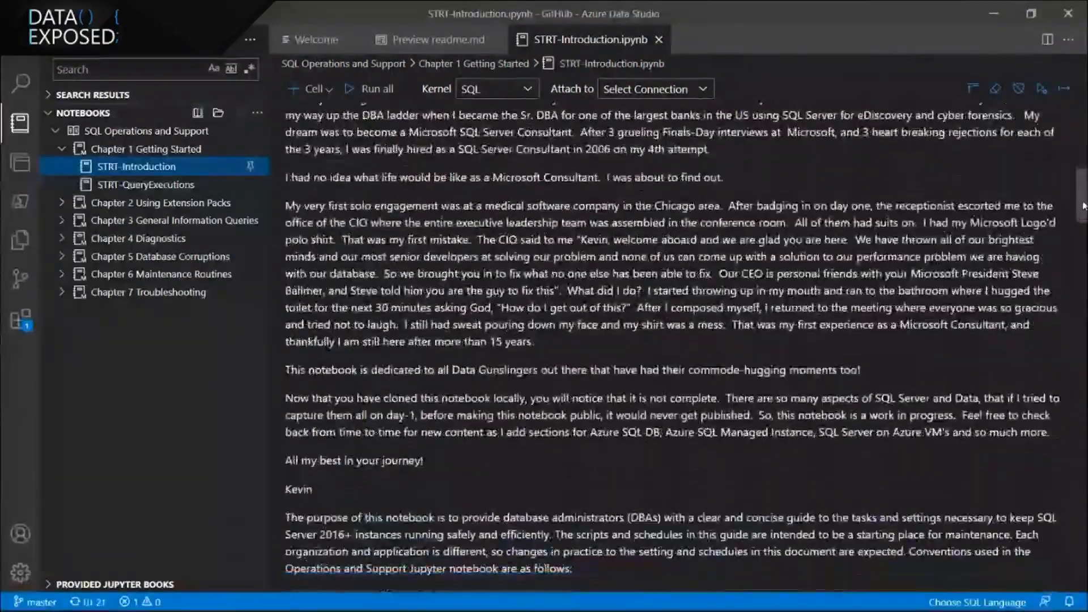
{"action": "scroll", "scroll_direction": "down", "scroll_amount": 3}
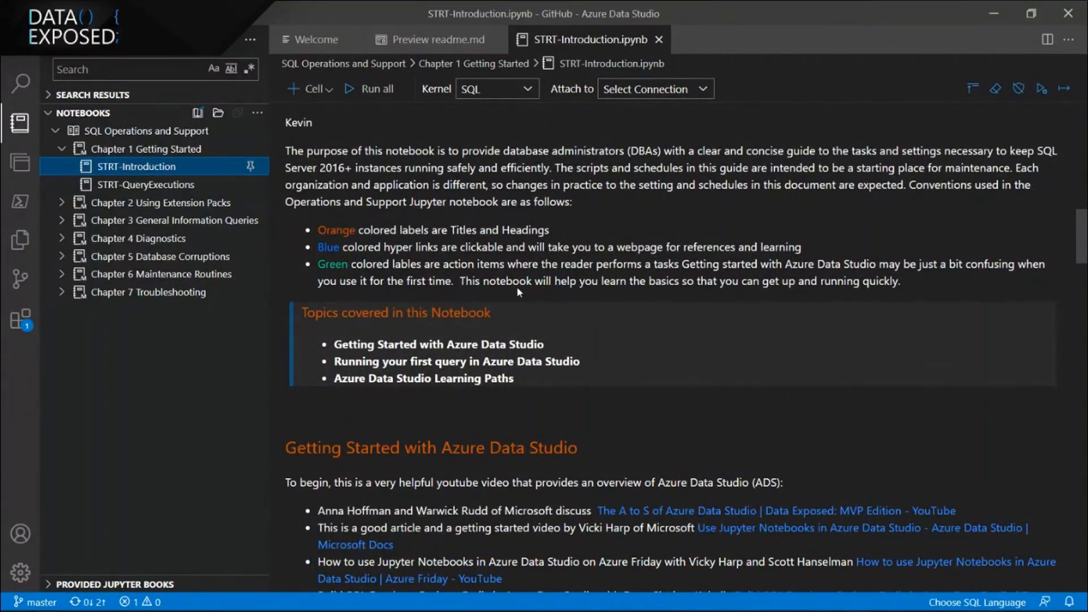
{"action": "mouse_move", "coordinate": [955, 260]}
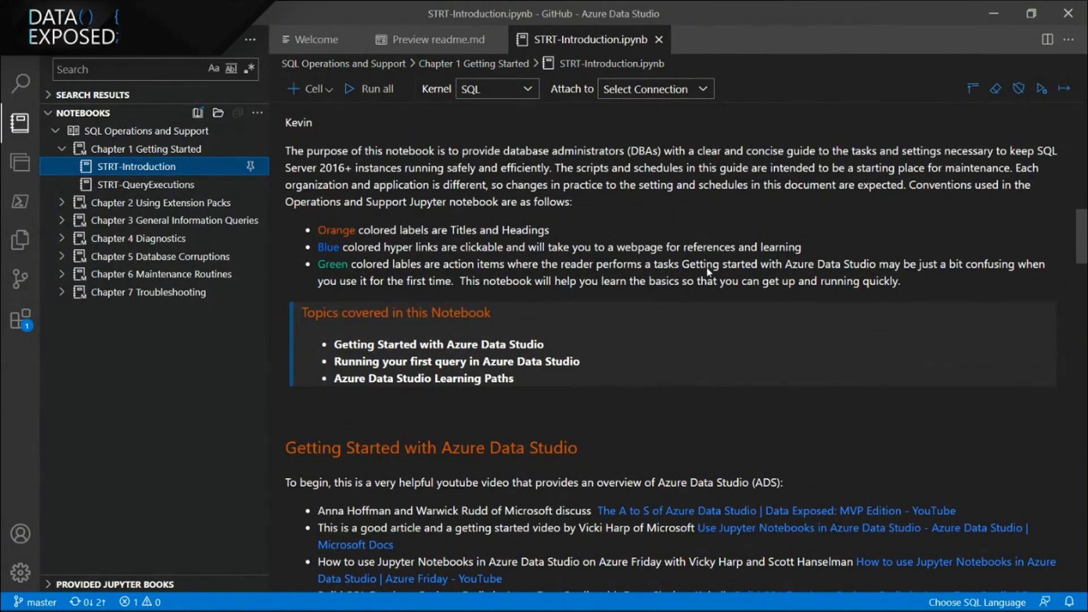
{"action": "scroll", "scroll_direction": "down", "scroll_amount": 3}
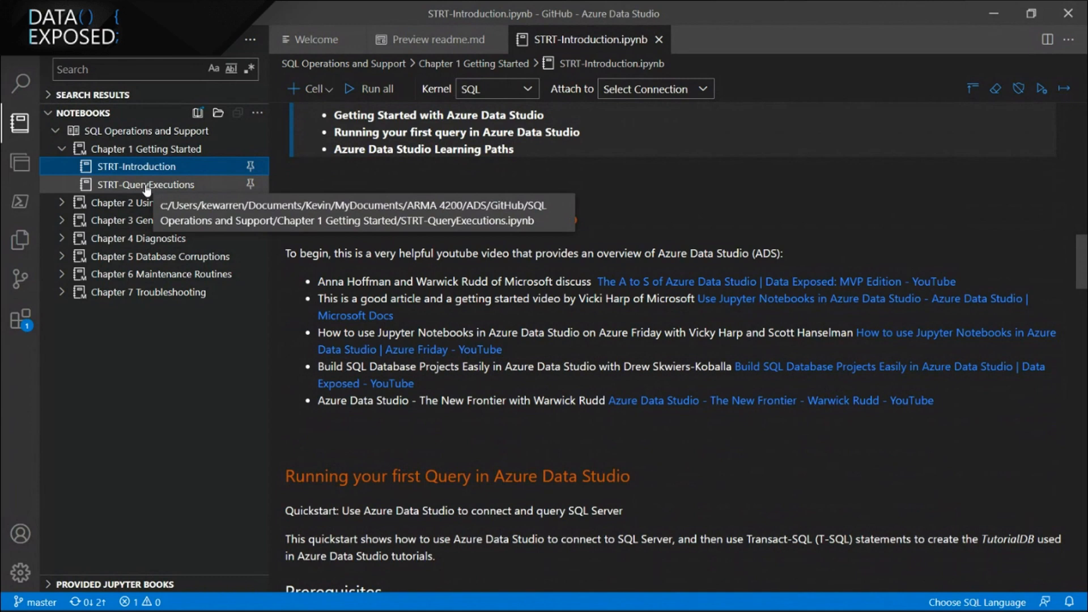
Step: Open STRT-QueryExecutions, scroll to Estimated Query Plan and focus its sample SELECT cell
{"action": "left_click", "coordinate": [145, 184]}
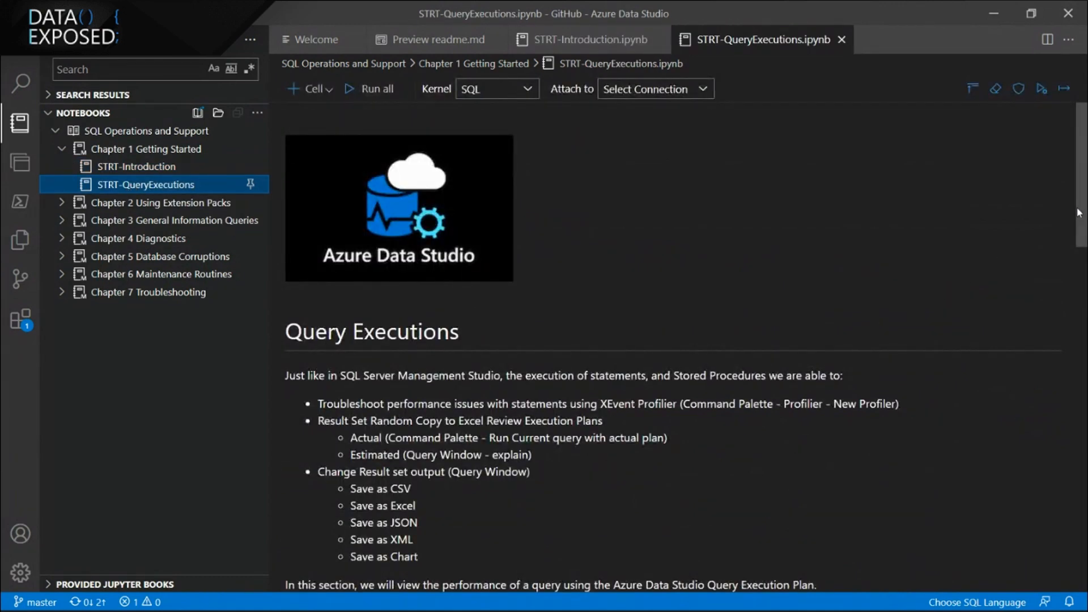
{"action": "scroll", "scroll_direction": "down", "scroll_amount": 3}
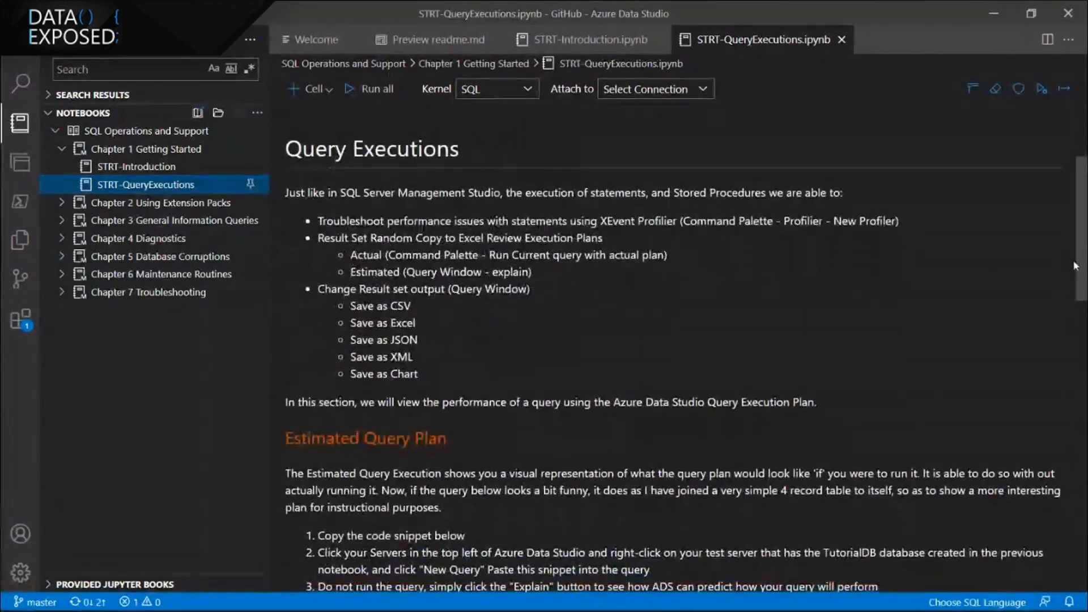
{"action": "scroll", "scroll_direction": "down", "scroll_amount": 3}
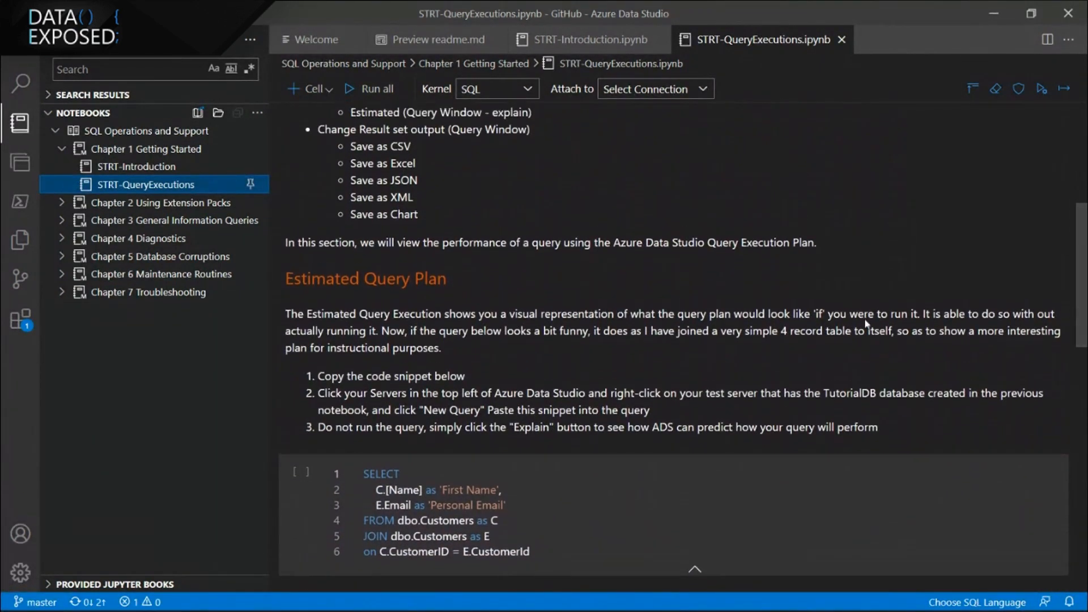
{"action": "left_click", "coordinate": [475, 356]}
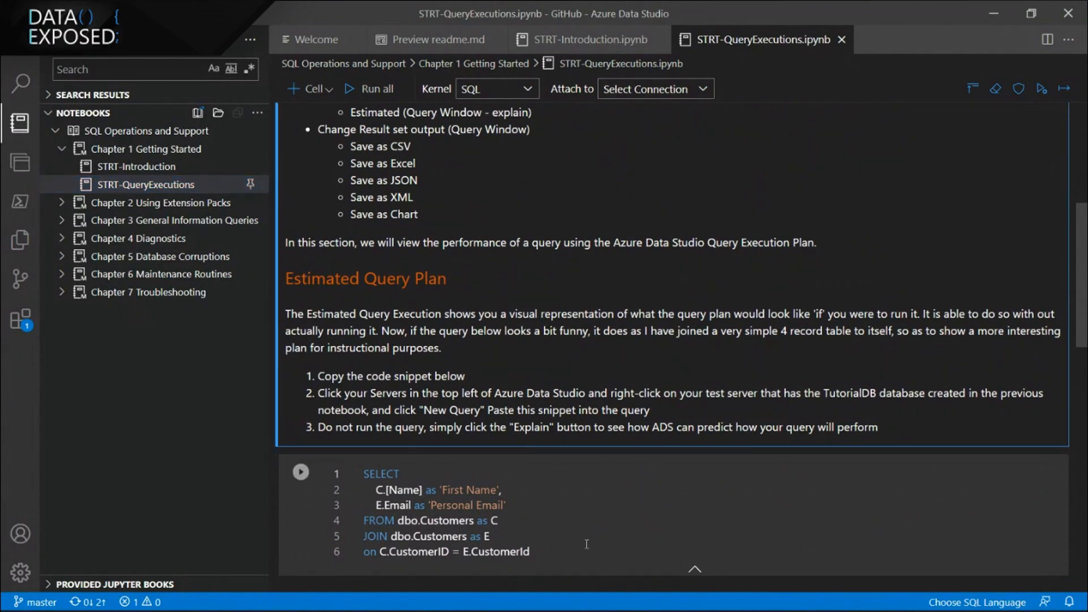
{"action": "left_click", "coordinate": [498, 521]}
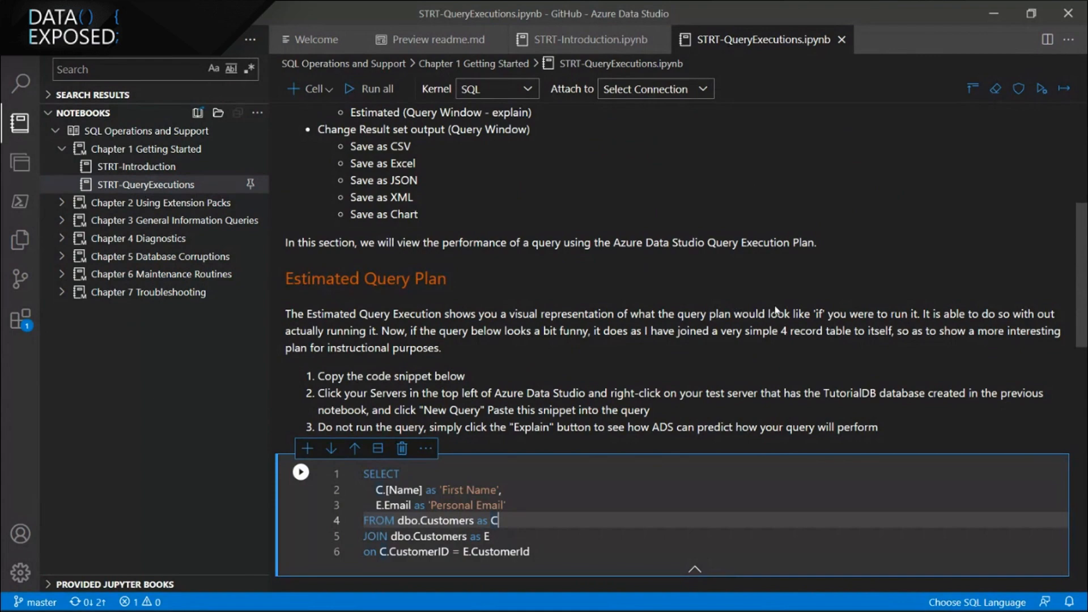
{"action": "scroll", "scroll_direction": "down", "scroll_amount": 3}
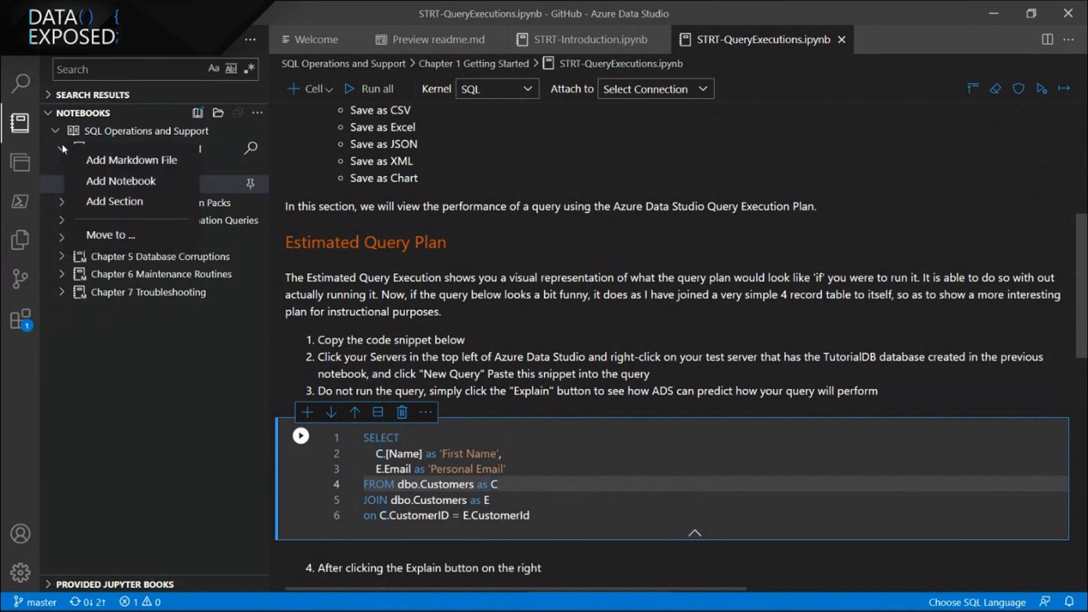
Step: Expand Chapter 2 Using Extension Packs and open the PACK-FirstResponderKit notebook
{"action": "left_click", "coordinate": [145, 149]}
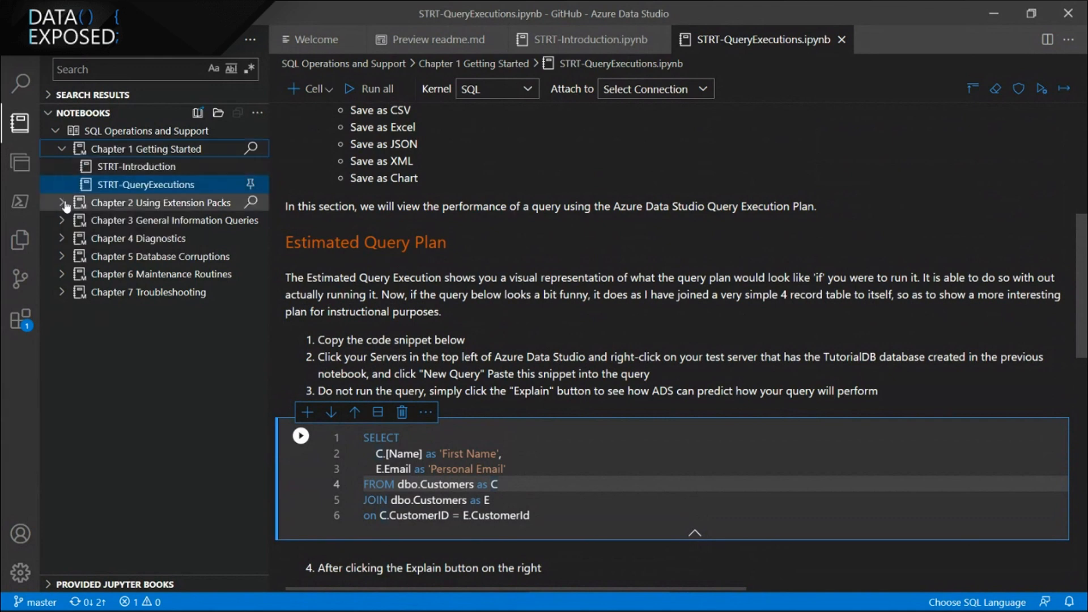
{"action": "left_click", "coordinate": [61, 202]}
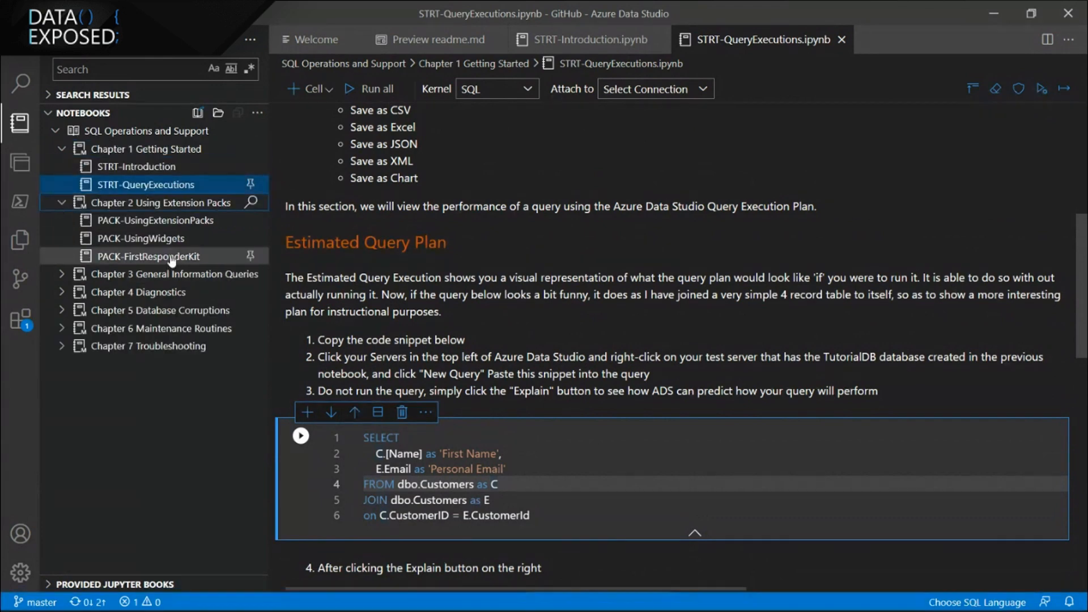
{"action": "mouse_move", "coordinate": [148, 257]}
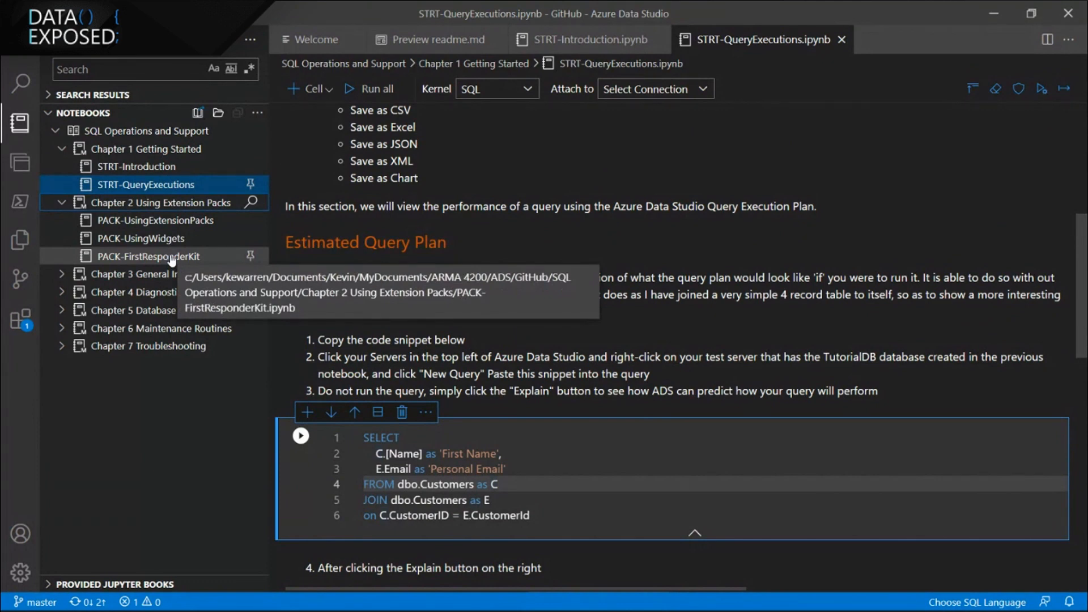
{"action": "left_click", "coordinate": [147, 256]}
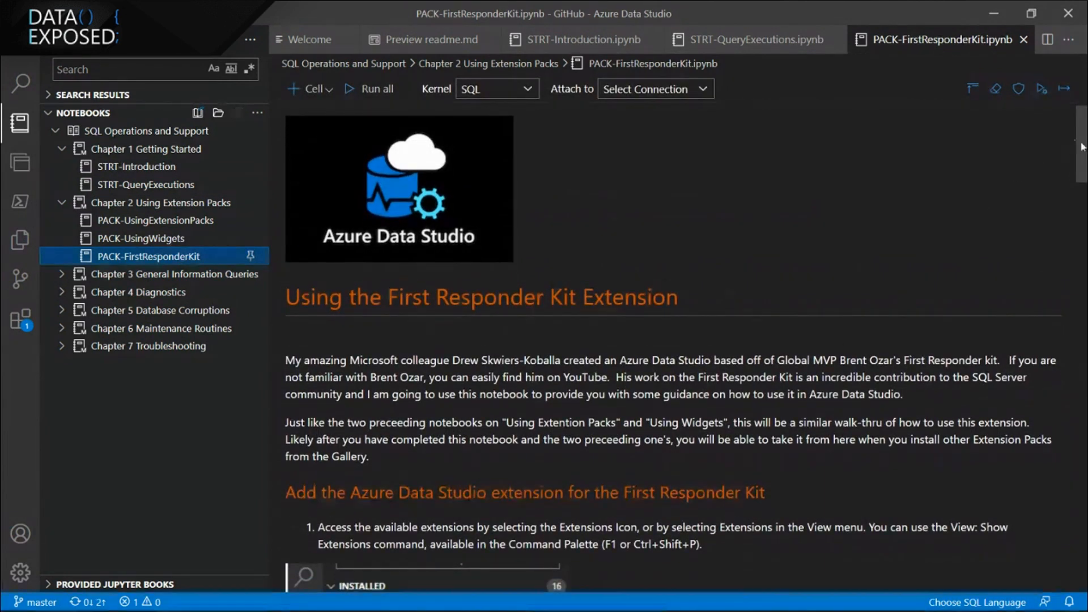
Step: Read through PACK-FirstResponderKit down to the 'Use the First Responder Kit' section
{"action": "scroll", "scroll_direction": "down", "scroll_amount": 3}
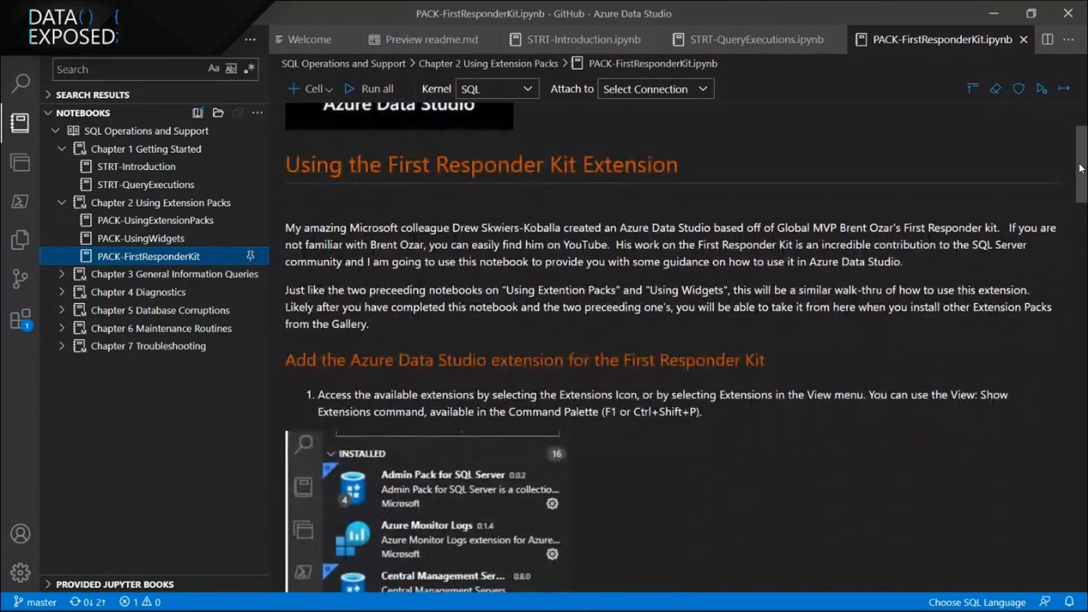
{"action": "scroll", "scroll_direction": "down", "scroll_amount": 3}
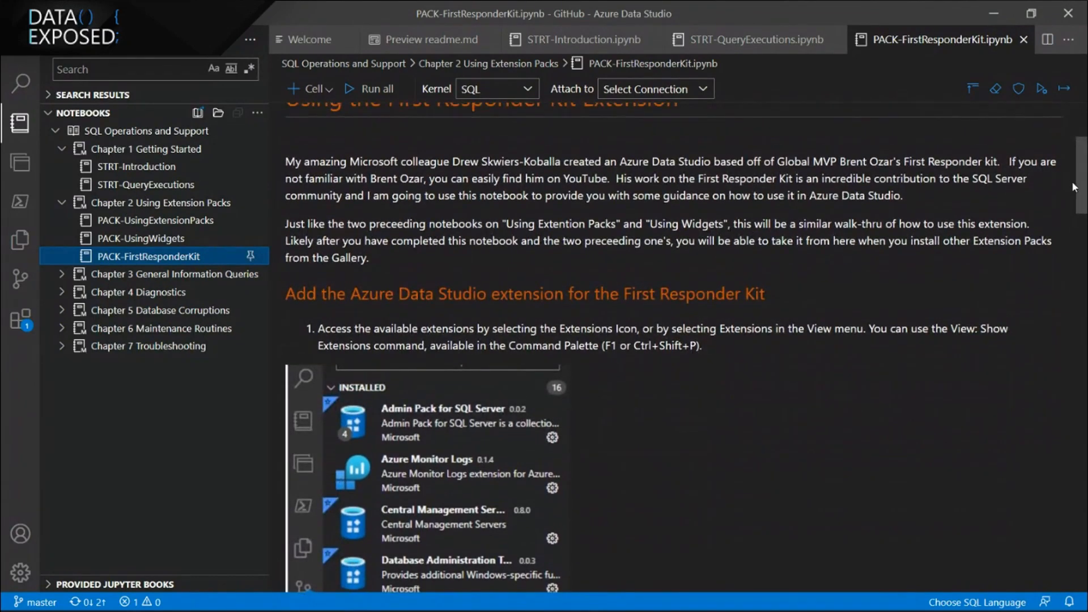
{"action": "scroll", "scroll_direction": "down", "scroll_amount": 3}
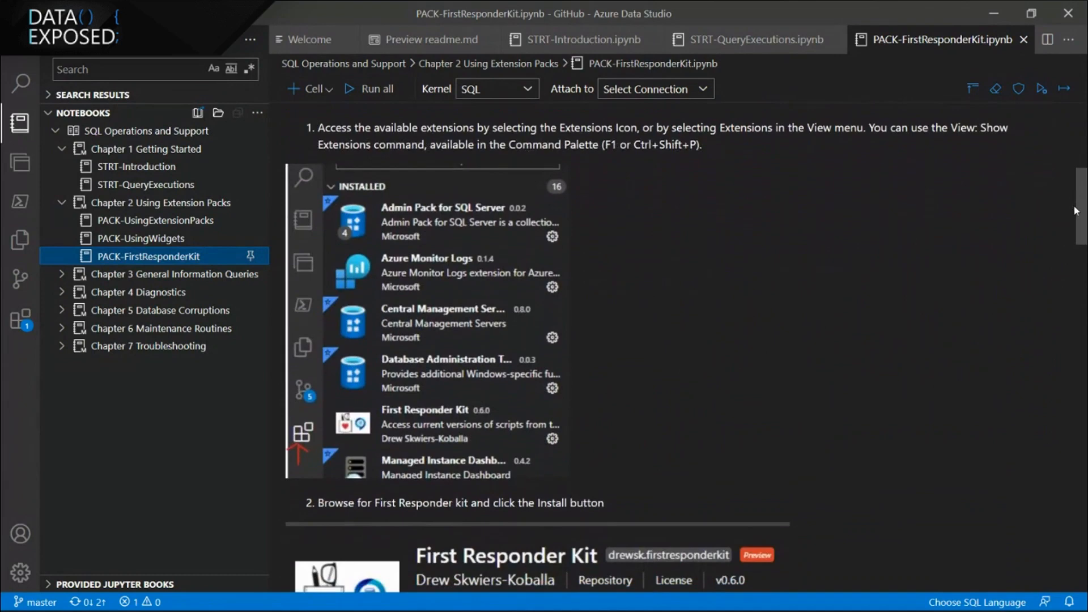
{"action": "scroll", "scroll_direction": "down", "scroll_amount": 3}
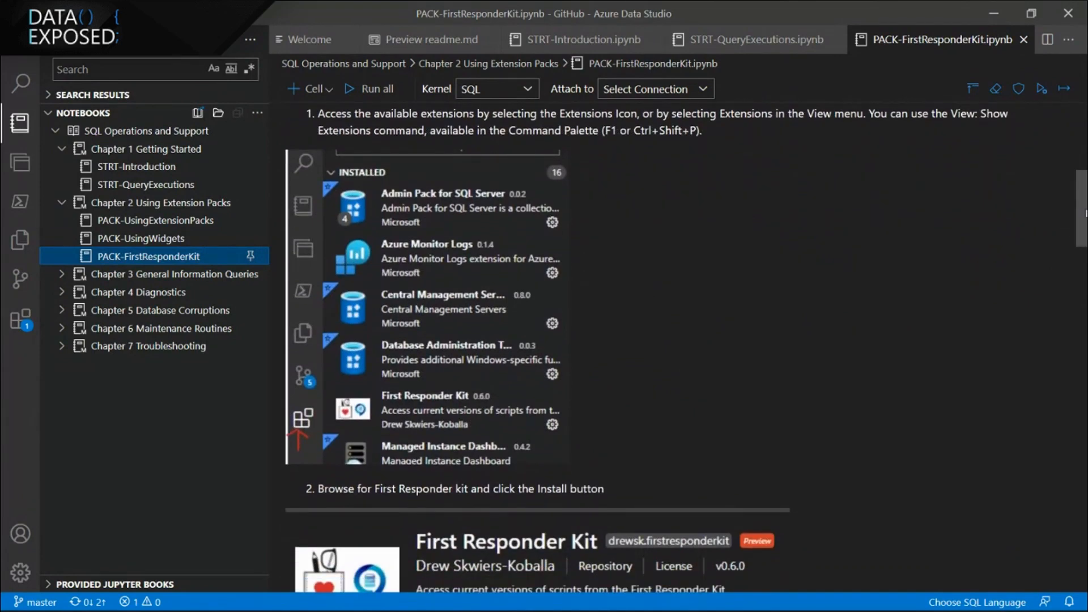
{"action": "scroll", "scroll_direction": "down", "scroll_amount": 3}
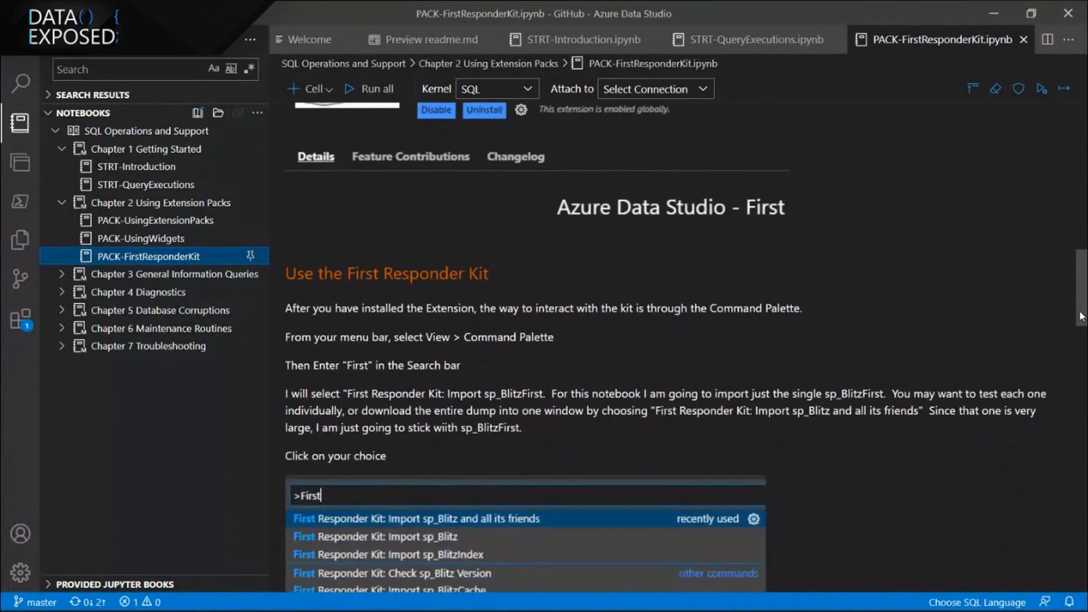
{"action": "scroll", "scroll_direction": "down", "scroll_amount": 3}
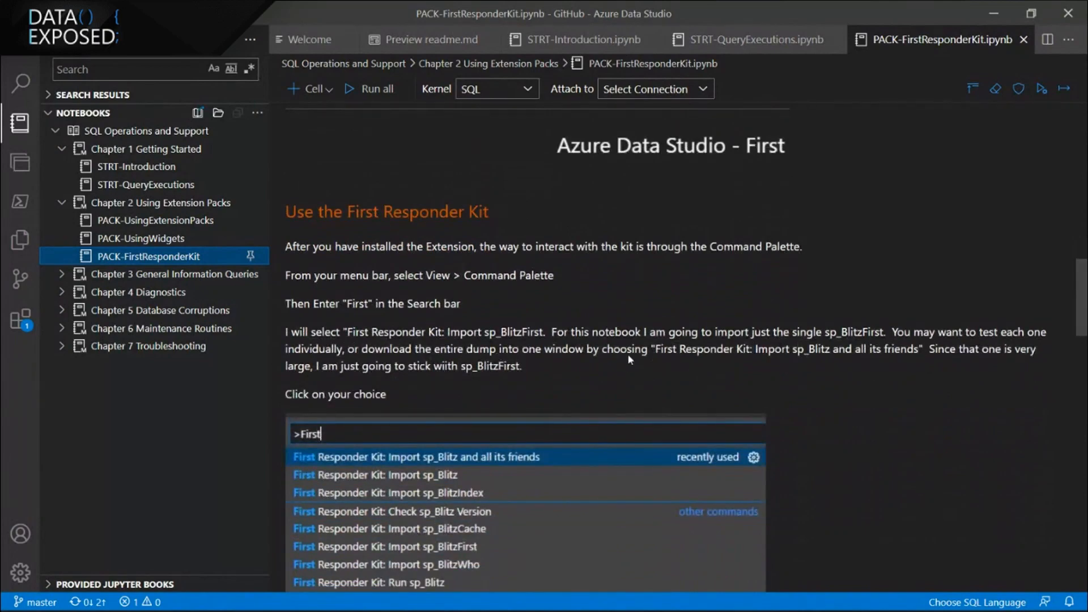
{"action": "mouse_move", "coordinate": [513, 345]}
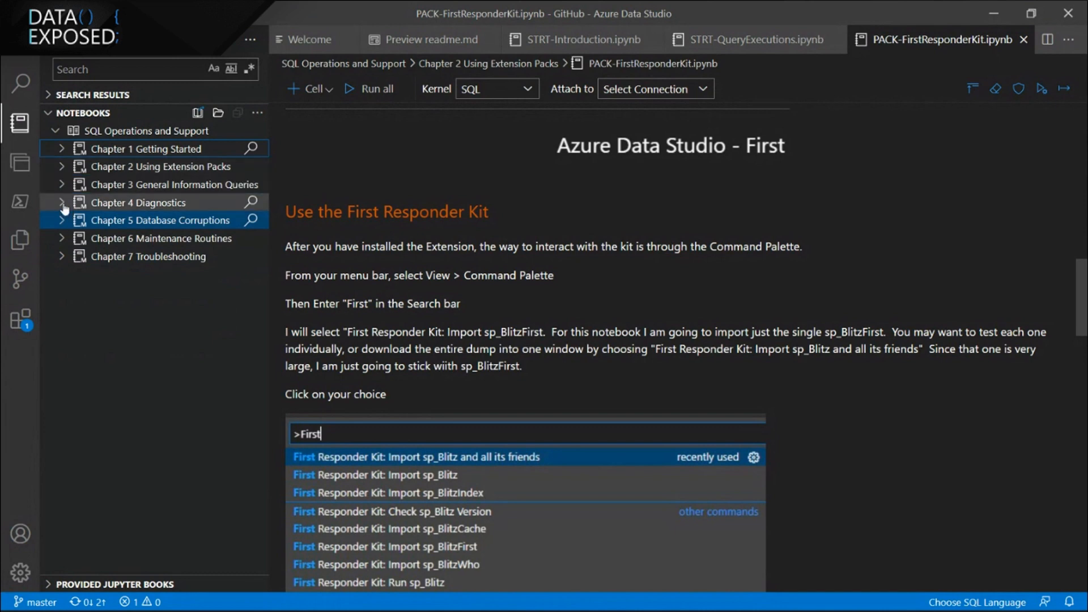
Step: Open Chapter 4's DIAG-Database notebook and read past the backup status queries to Suspect Pages
{"action": "left_click", "coordinate": [62, 202]}
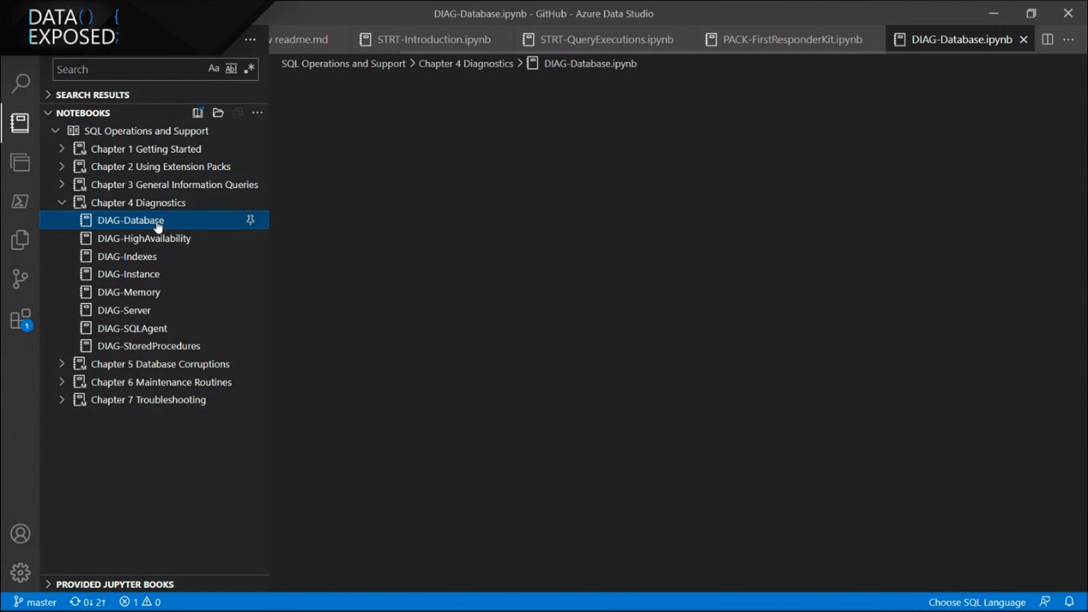
{"action": "left_click", "coordinate": [130, 220]}
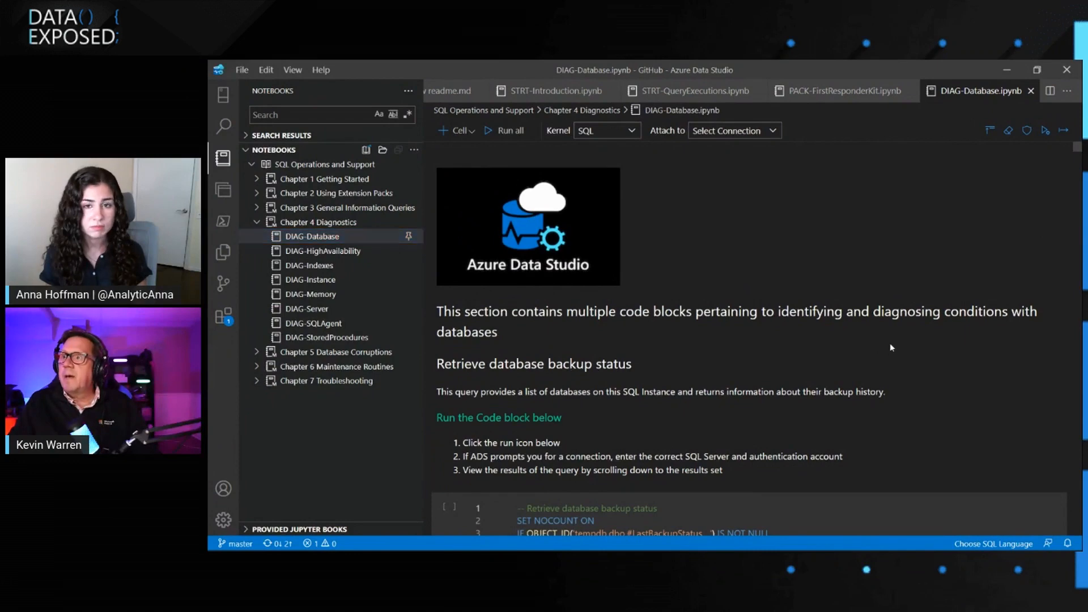
{"action": "scroll", "scroll_direction": "down", "scroll_amount": 3}
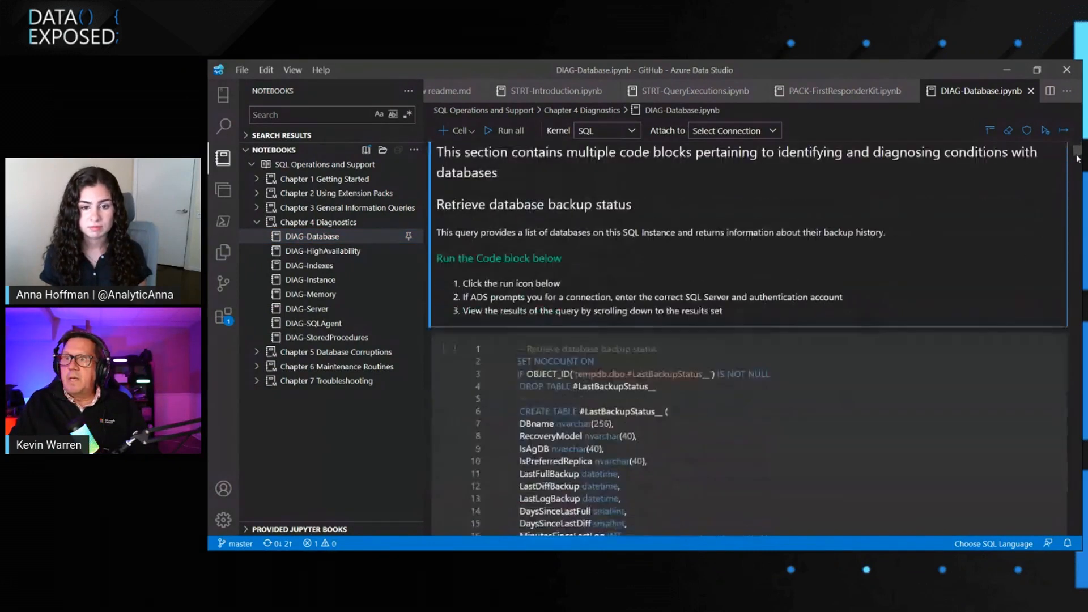
{"action": "scroll", "scroll_direction": "down", "scroll_amount": 3}
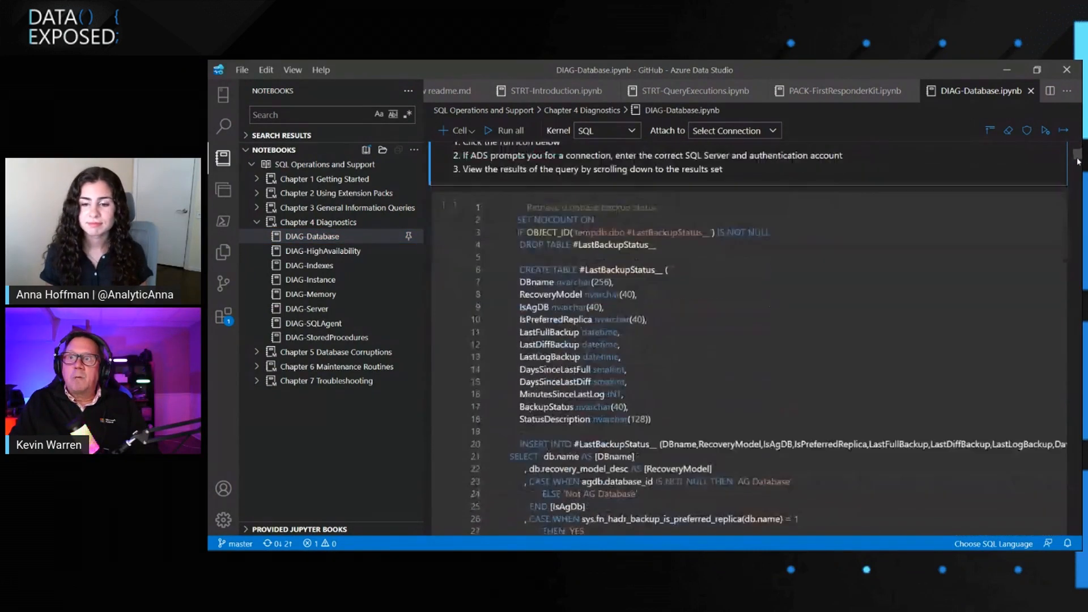
{"action": "scroll", "scroll_direction": "down", "scroll_amount": 3}
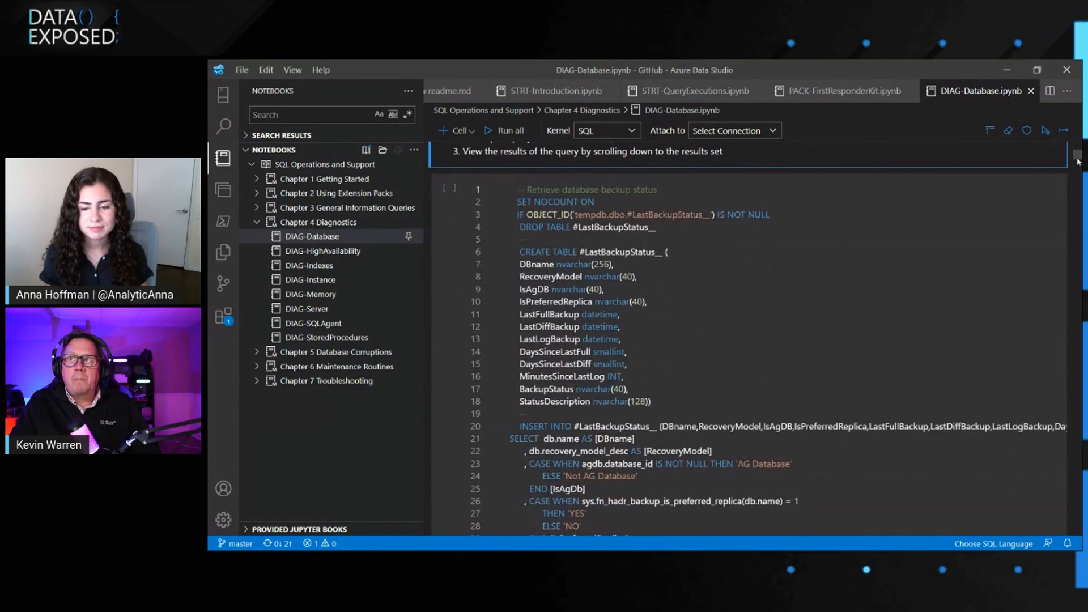
{"action": "scroll", "scroll_direction": "down", "scroll_amount": 3}
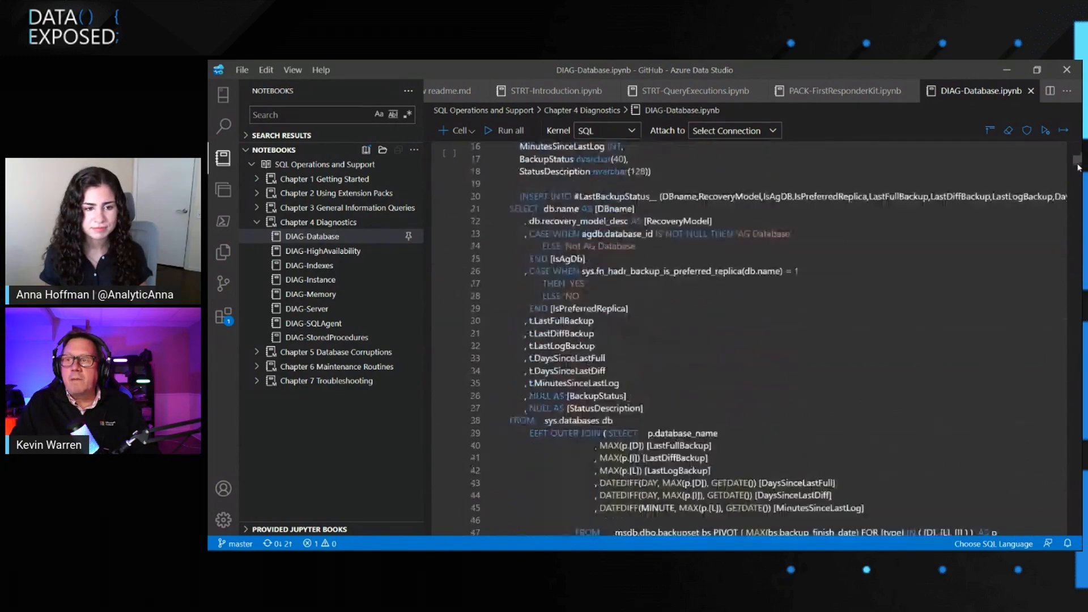
{"action": "scroll", "scroll_direction": "down", "scroll_amount": 3}
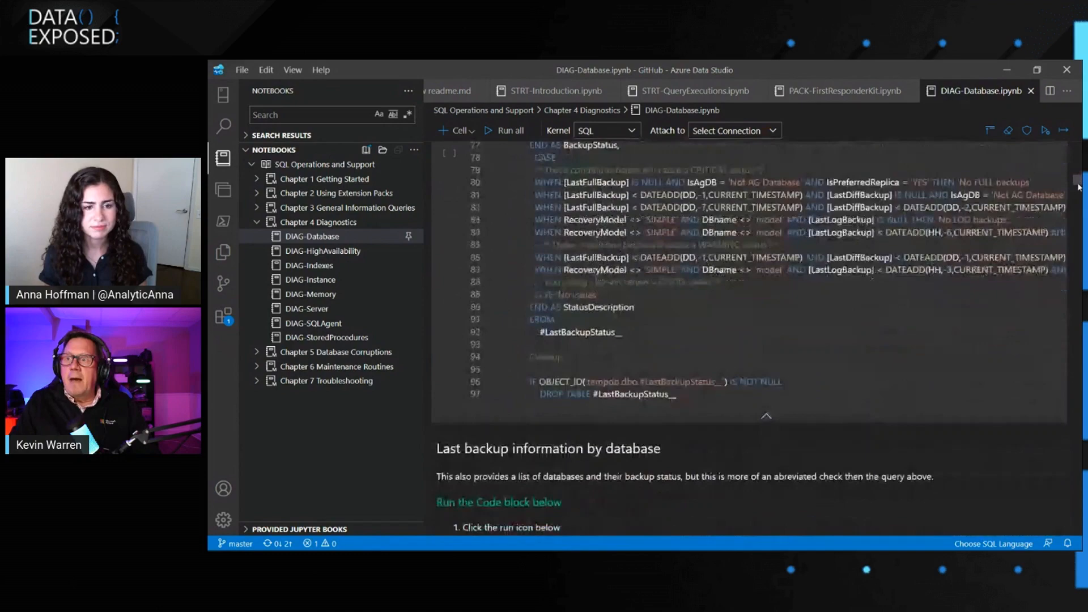
{"action": "scroll", "scroll_direction": "down", "scroll_amount": 3}
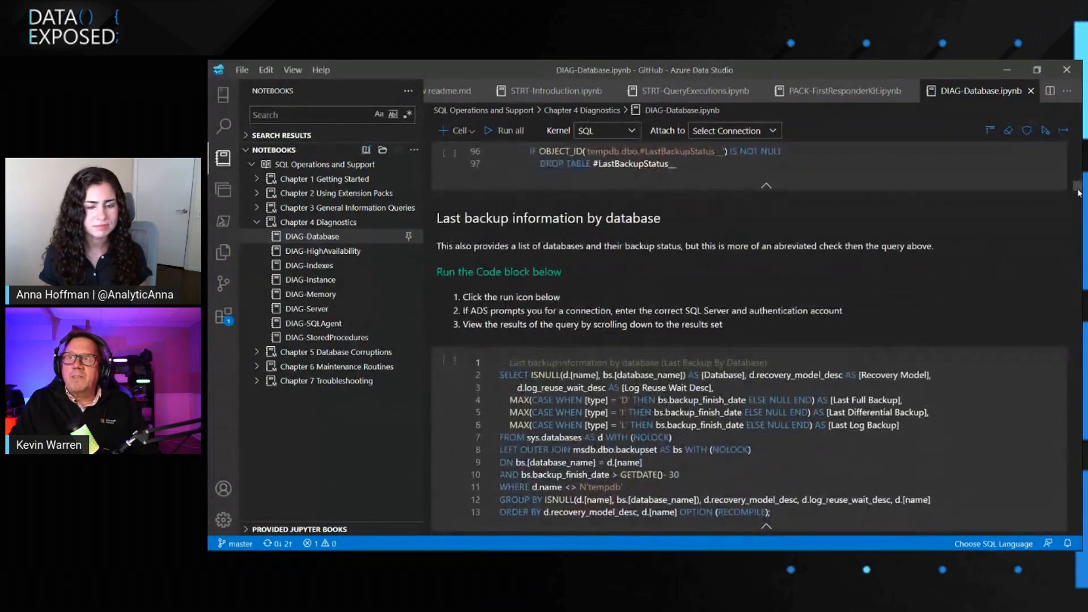
{"action": "scroll", "scroll_direction": "down", "scroll_amount": 3}
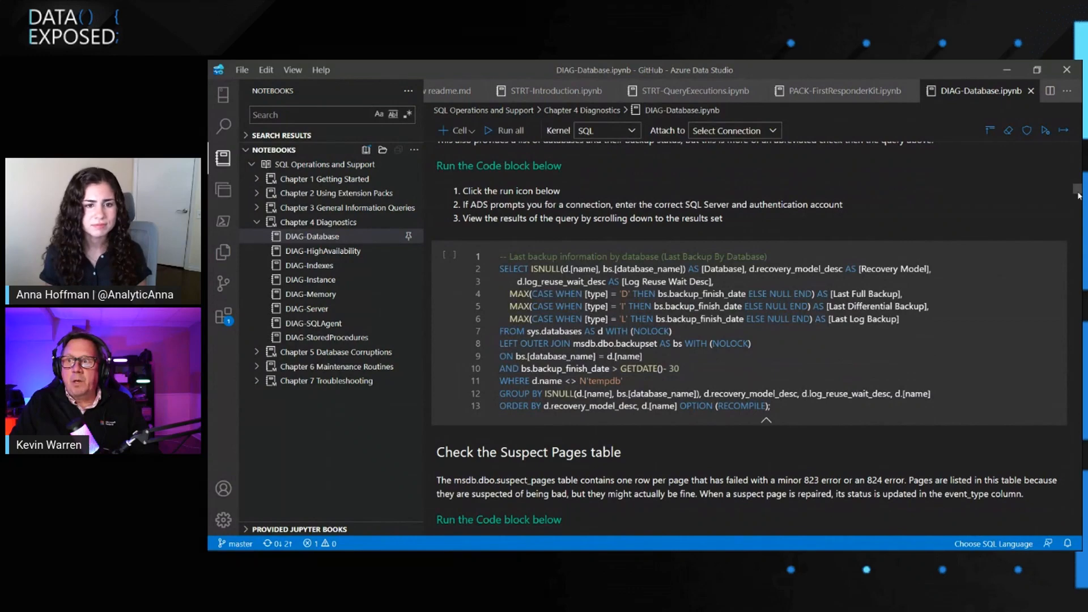
{"action": "scroll", "scroll_direction": "down", "scroll_amount": 3}
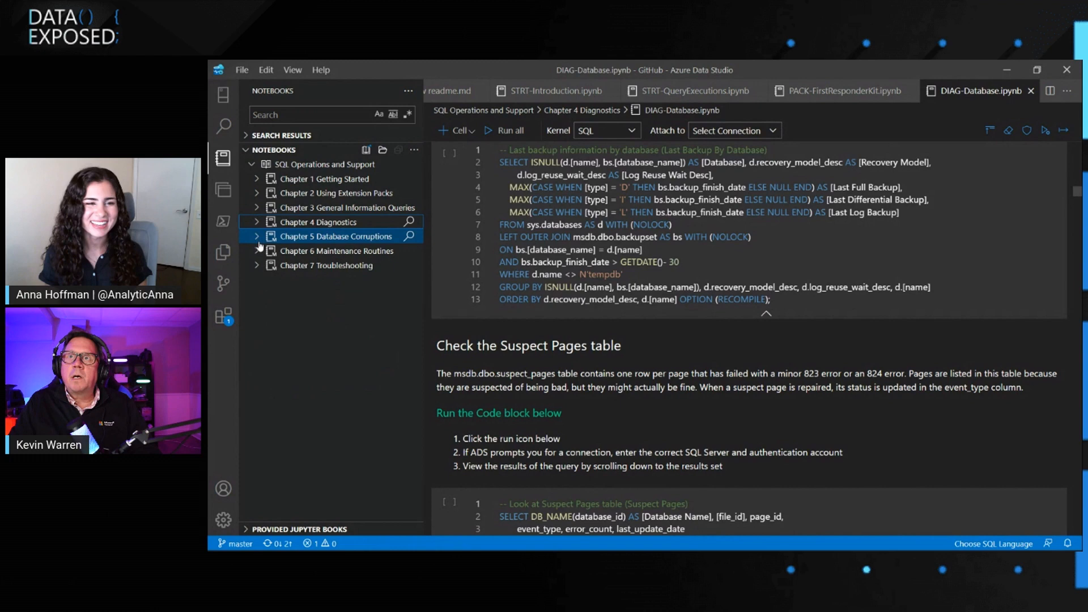
Step: Read CRPN-About-Corruptions to Practice Makes Perfect, then bring up Simple Restore Techniques' options
{"action": "left_click", "coordinate": [257, 236]}
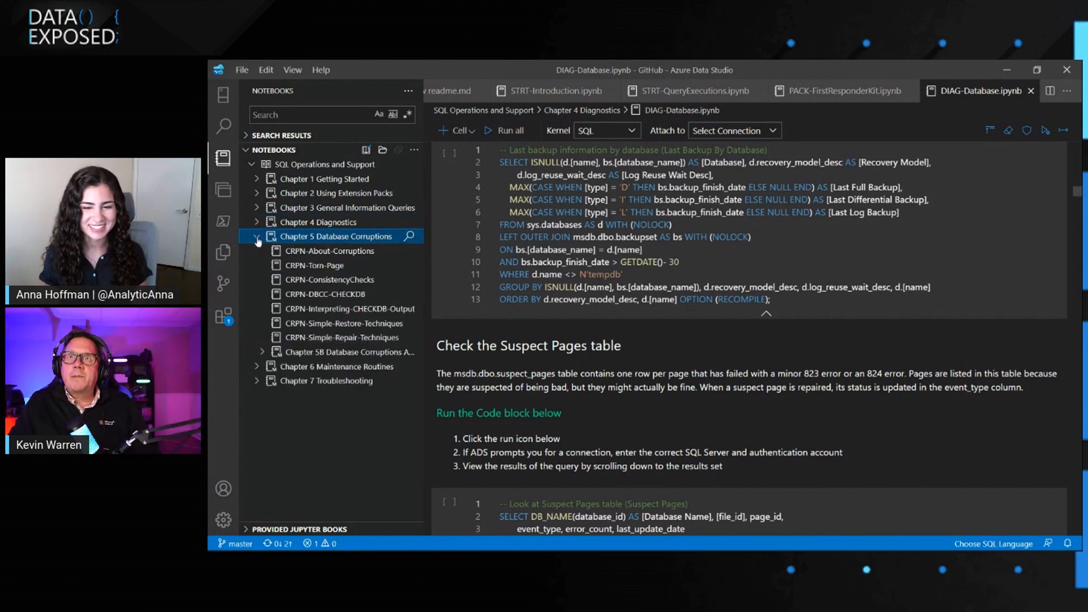
{"action": "mouse_move", "coordinate": [331, 250]}
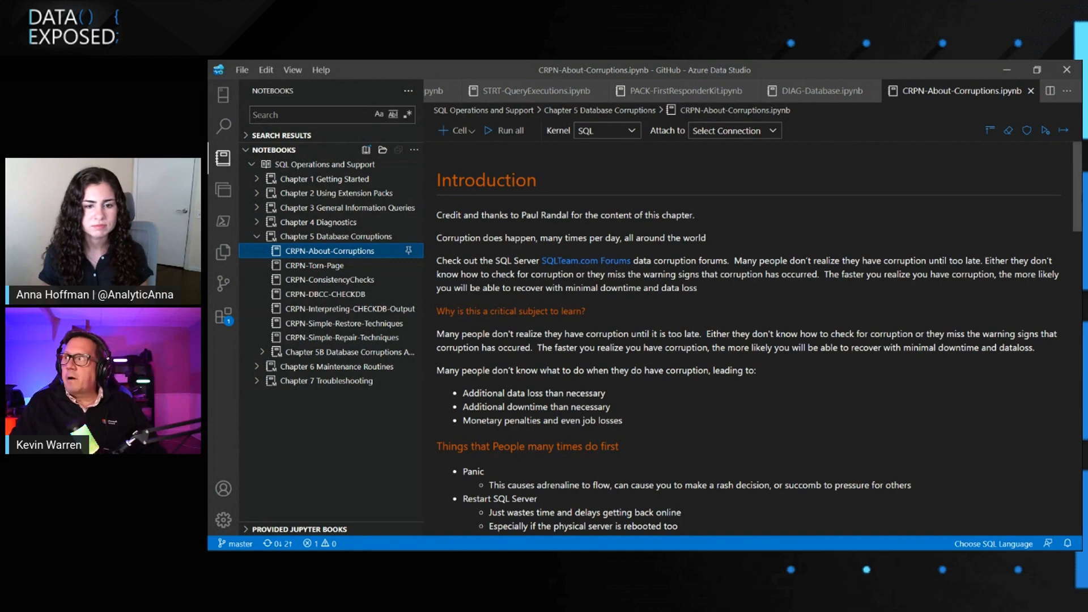
{"action": "scroll", "scroll_direction": "down", "scroll_amount": 3}
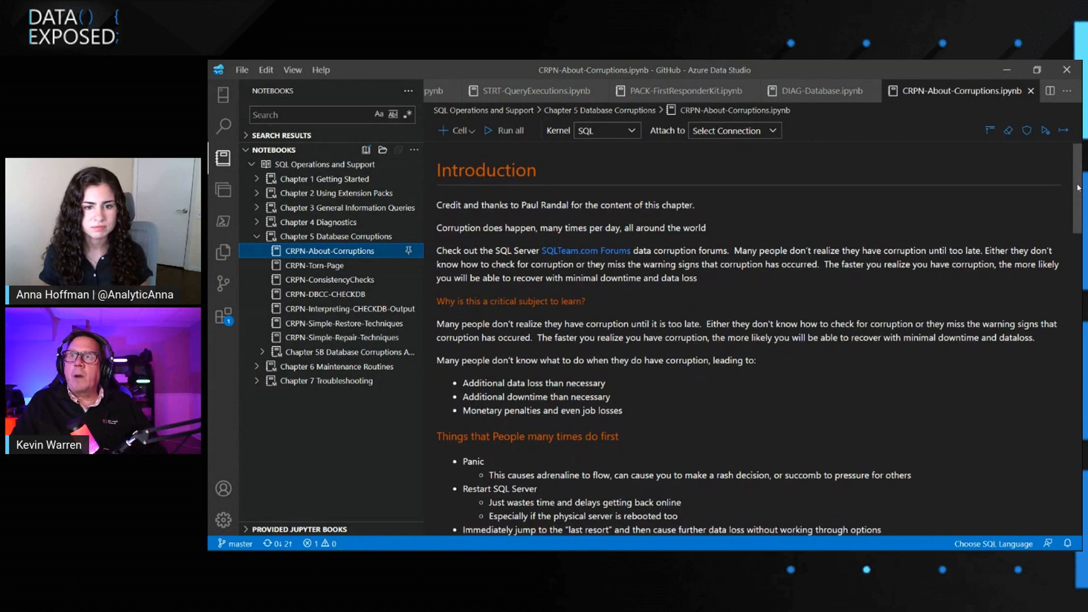
{"action": "scroll", "scroll_direction": "down", "scroll_amount": 3}
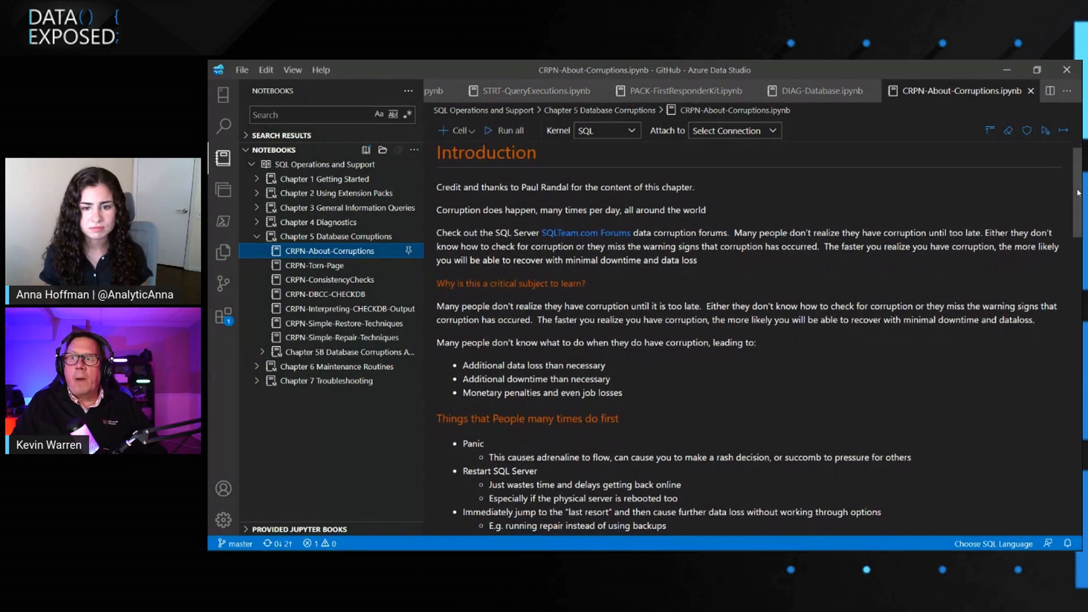
{"action": "scroll", "scroll_direction": "down", "scroll_amount": 3}
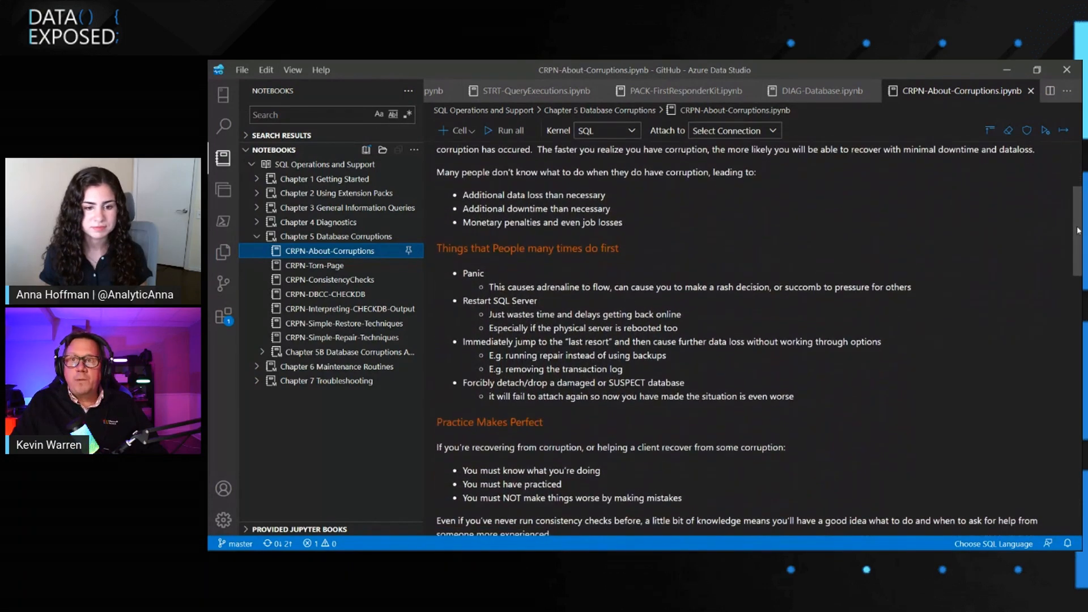
{"action": "scroll", "scroll_direction": "down", "scroll_amount": 3}
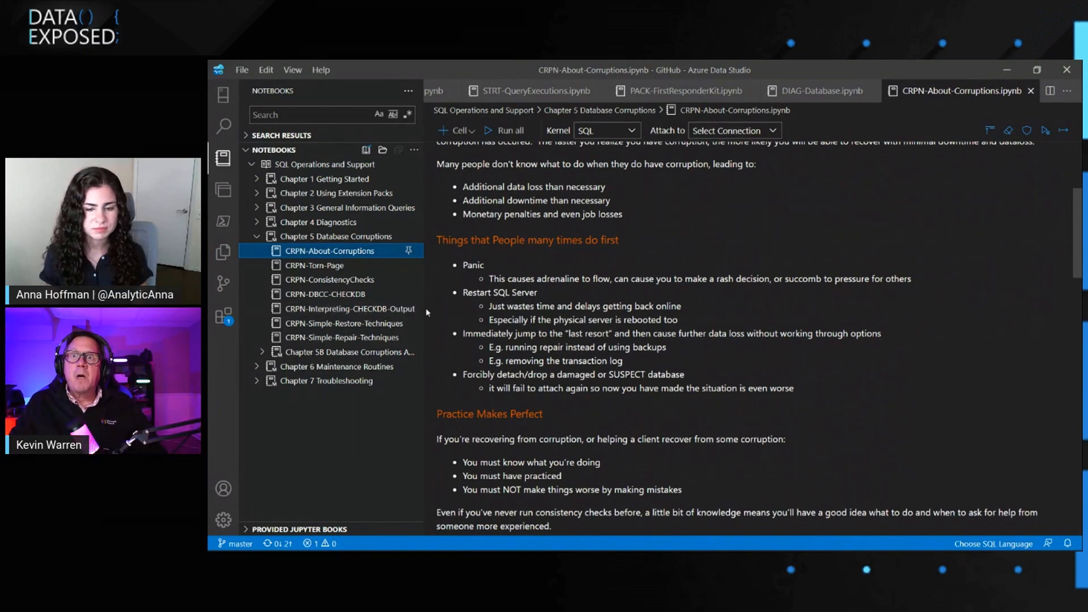
{"action": "right_click", "coordinate": [341, 323]}
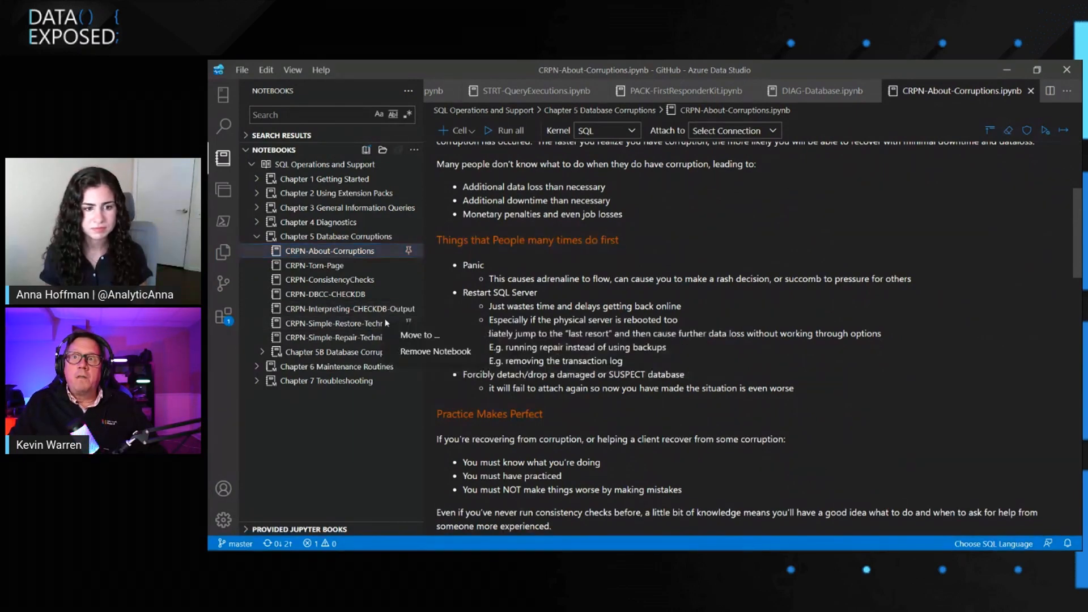
{"action": "mouse_move", "coordinate": [340, 323]}
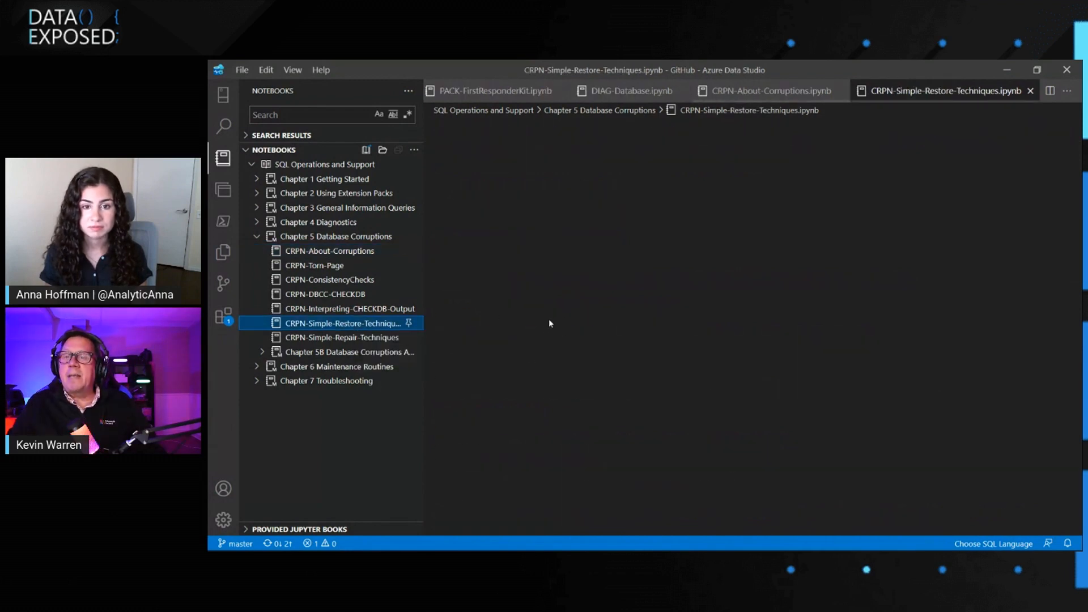
Step: Open CRPN-Simple-Restore-Techniques and expand the Chapter 6 Maintenance Routines notebook list
{"action": "left_click", "coordinate": [340, 322]}
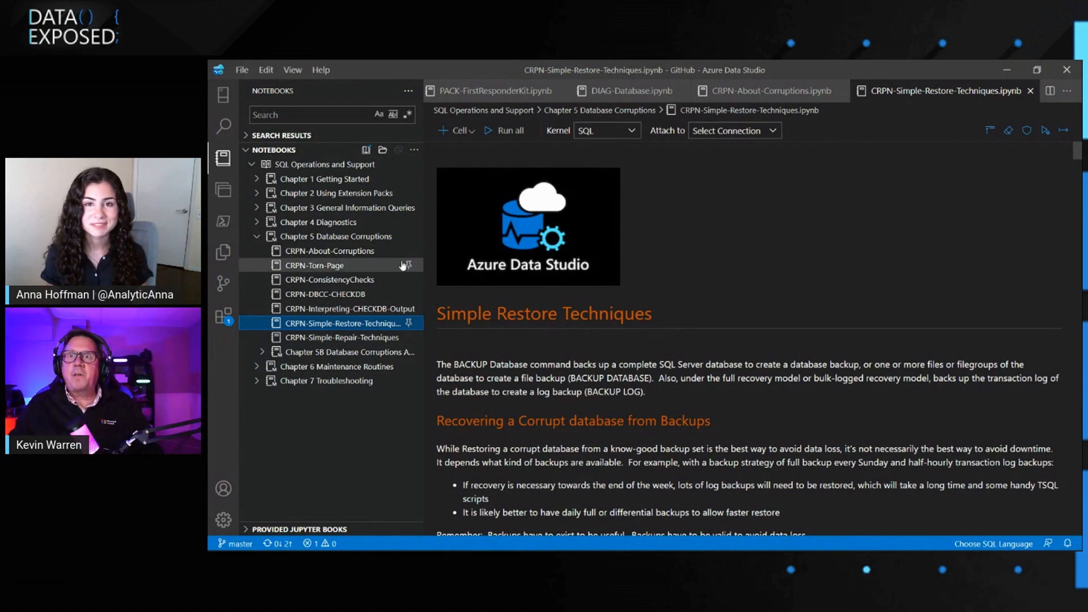
{"action": "mouse_move", "coordinate": [337, 367]}
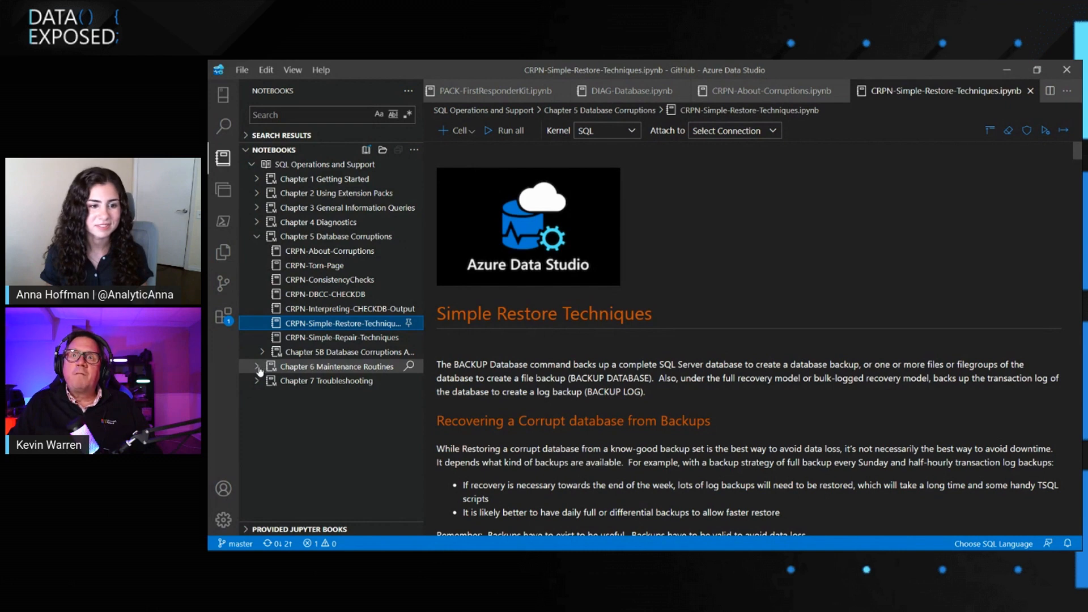
{"action": "left_click", "coordinate": [256, 365]}
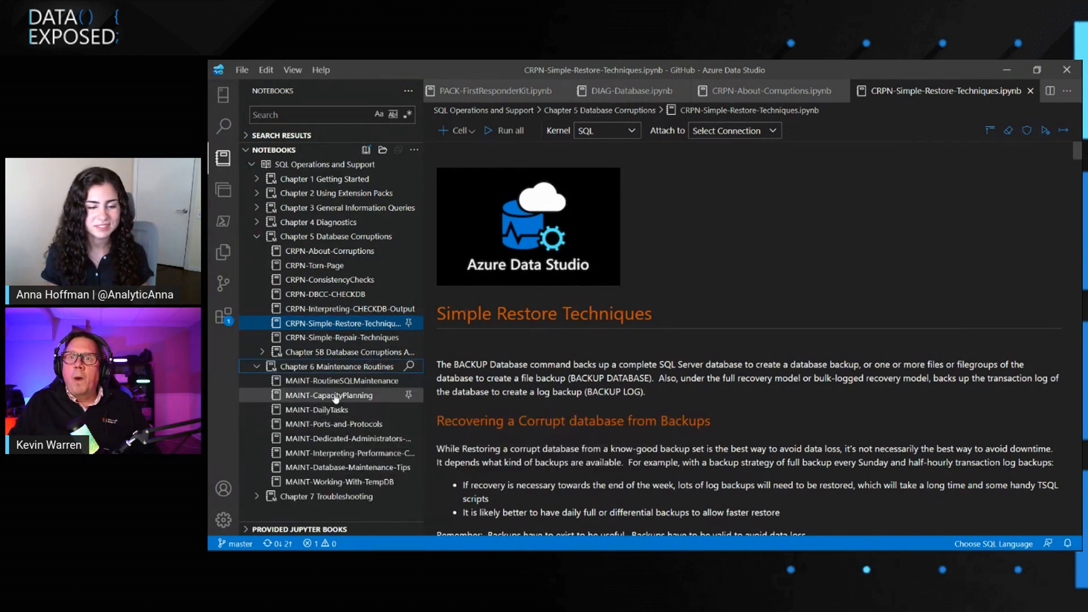
Step: Open MAINT-CapacityPlanning and read down to its 'Some Rules to Consider' section
{"action": "double_click", "coordinate": [330, 394]}
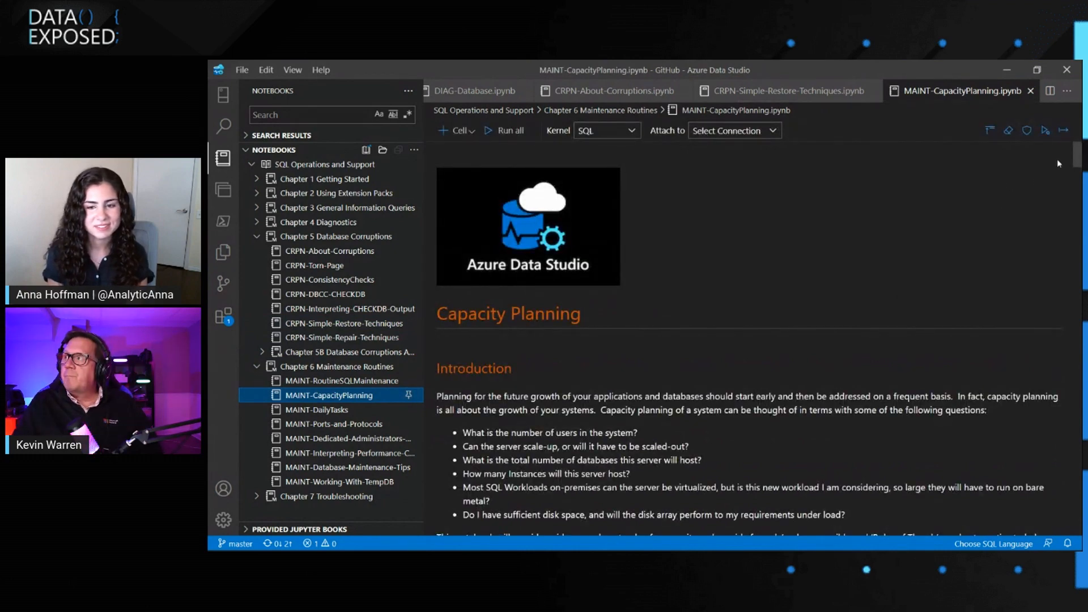
{"action": "scroll", "scroll_direction": "down", "scroll_amount": 3}
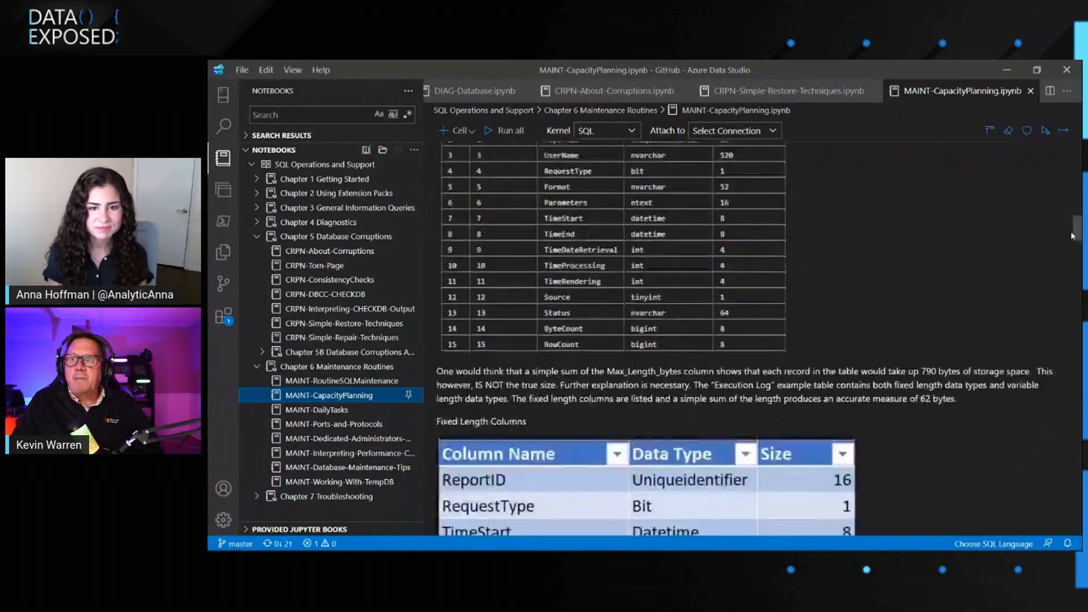
{"action": "scroll", "scroll_direction": "down", "scroll_amount": 3}
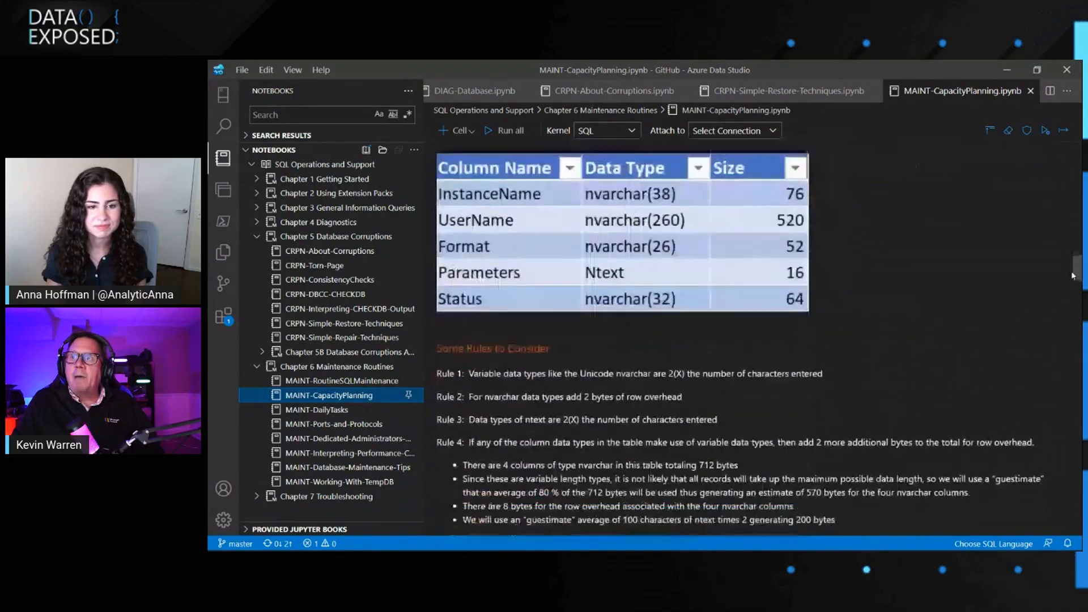
{"action": "scroll", "scroll_direction": "down", "scroll_amount": 3}
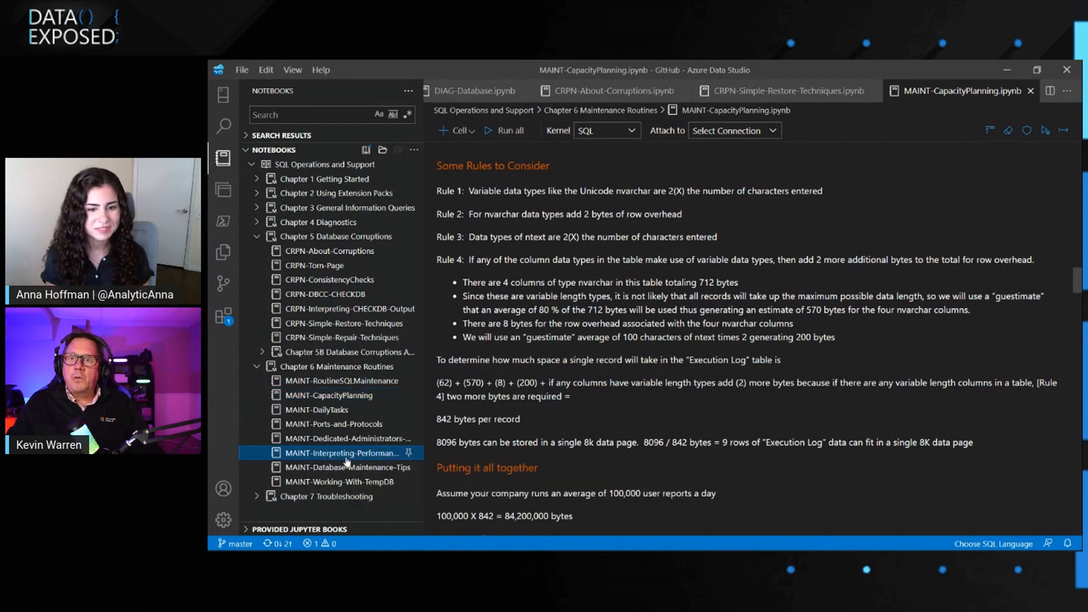
Step: Open MAINT-Interpreting-Performance-Counters and read down to the OS Performance Counters memory section
{"action": "left_click", "coordinate": [341, 453]}
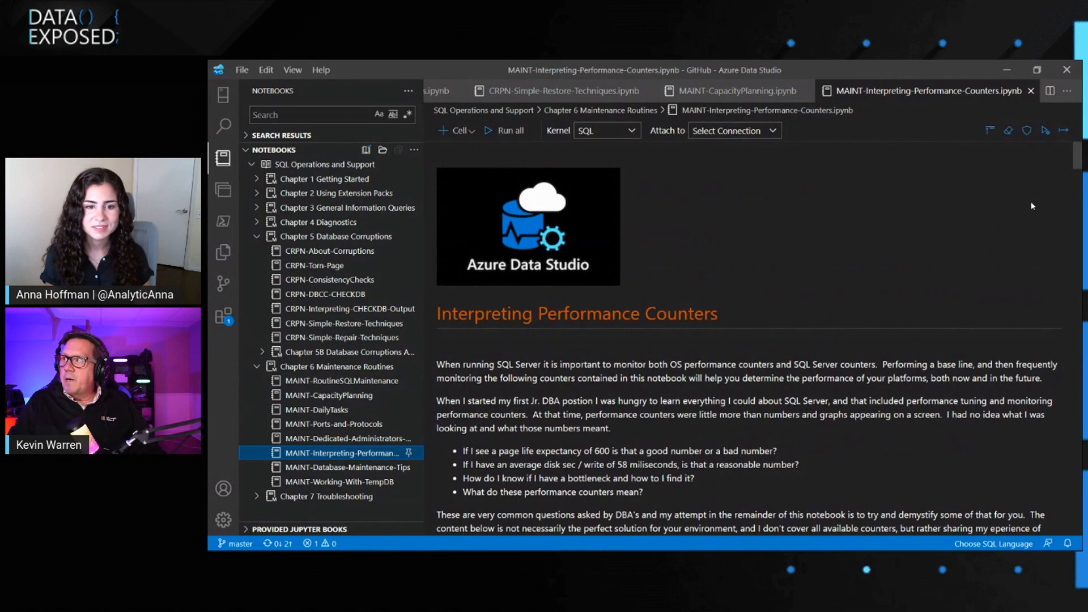
{"action": "scroll", "scroll_direction": "down", "scroll_amount": 3}
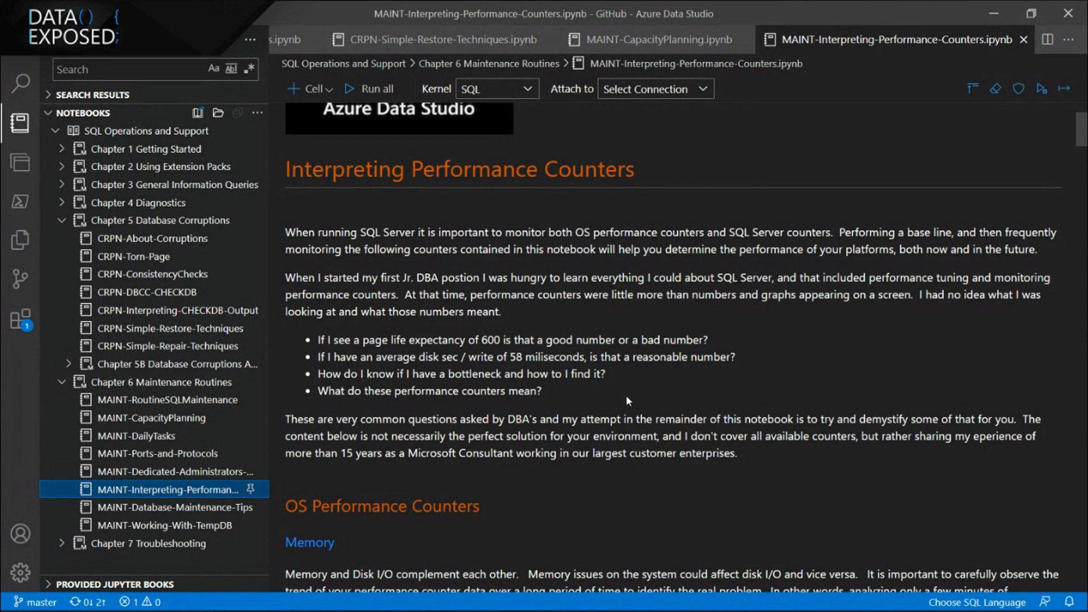
{"action": "mouse_move", "coordinate": [1047, 151]}
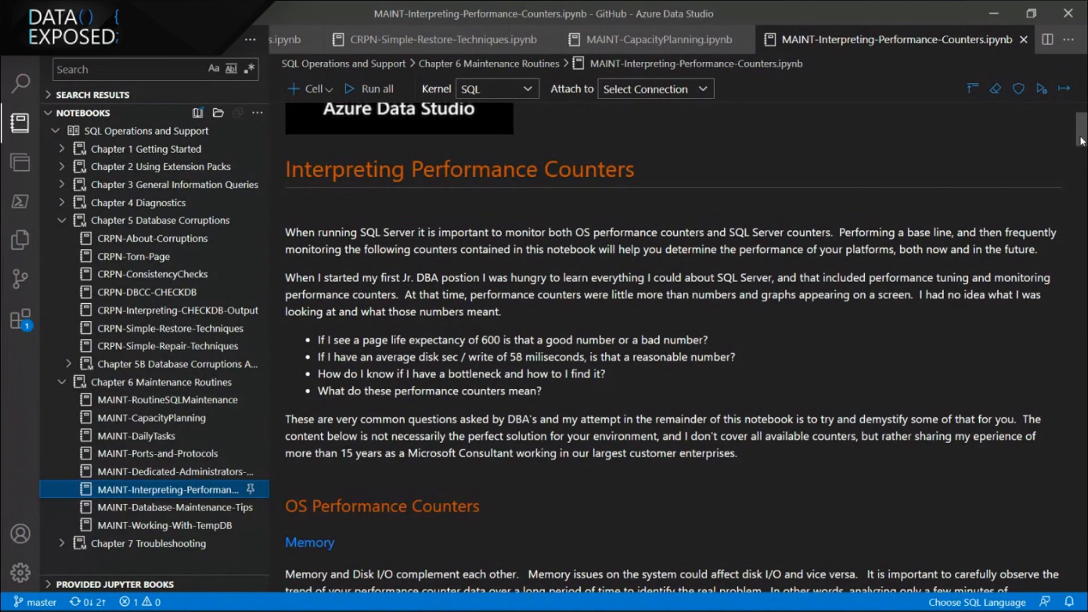
{"action": "scroll", "scroll_direction": "down", "scroll_amount": 3}
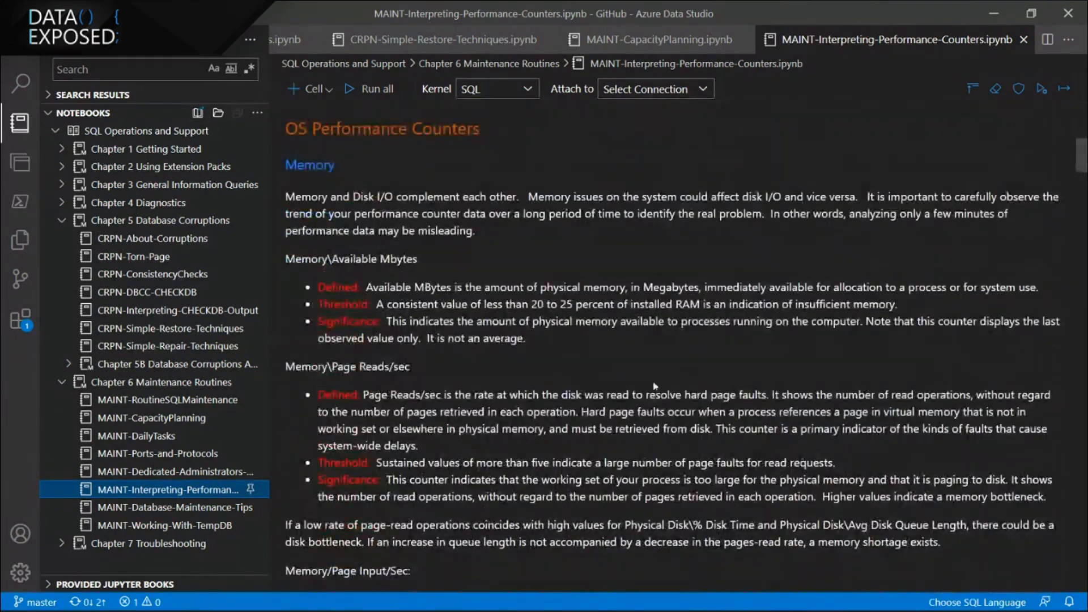